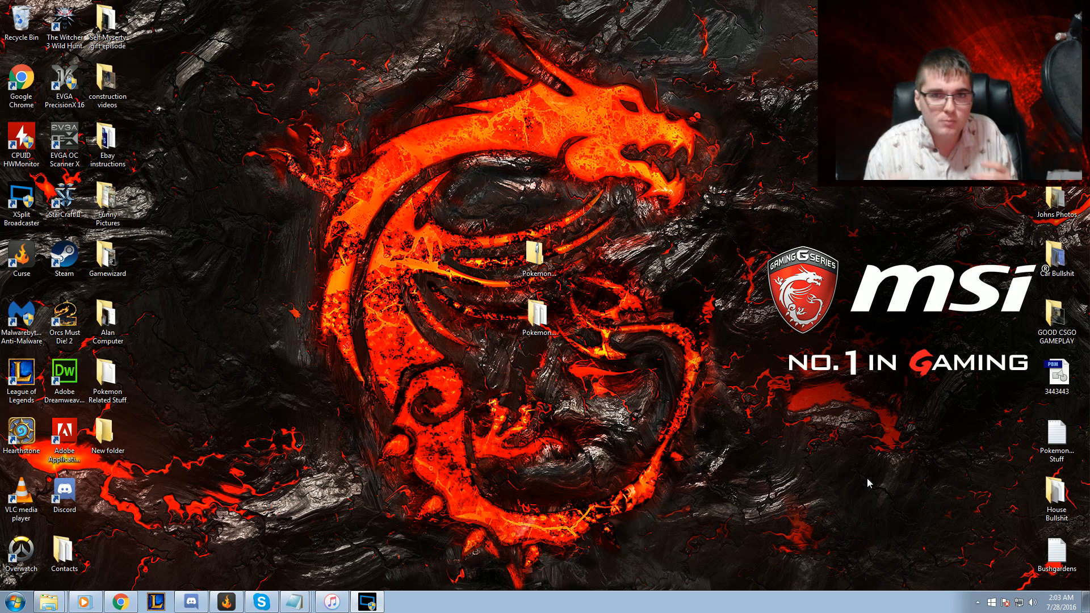
{"action": "mouse_move", "coordinate": [865, 479]}
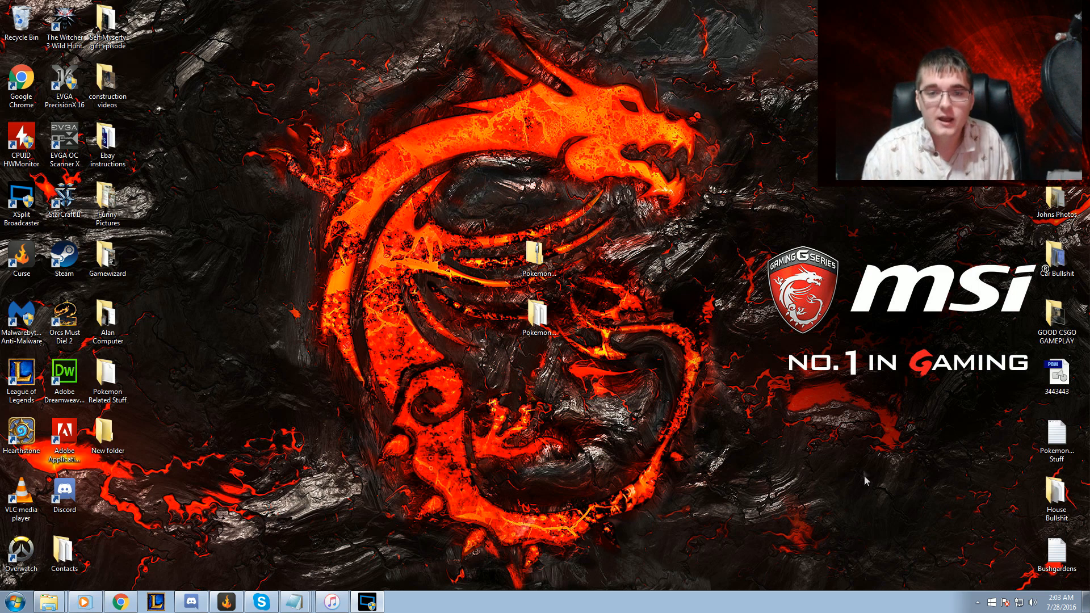
- Open the PokemonGoMap-Win folder on the desktop in Explorer
{"action": "left_click", "coordinate": [538, 262]}
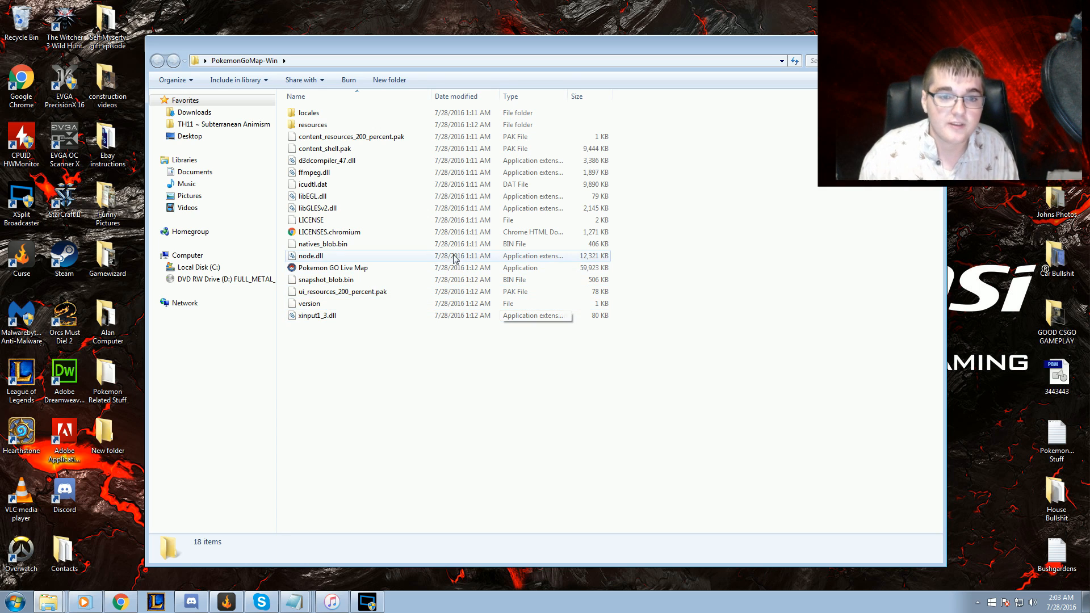
- Launch Pokemon GO Live Map and allow the unverified publisher to run after an initial cancel
{"action": "left_click", "coordinate": [332, 268]}
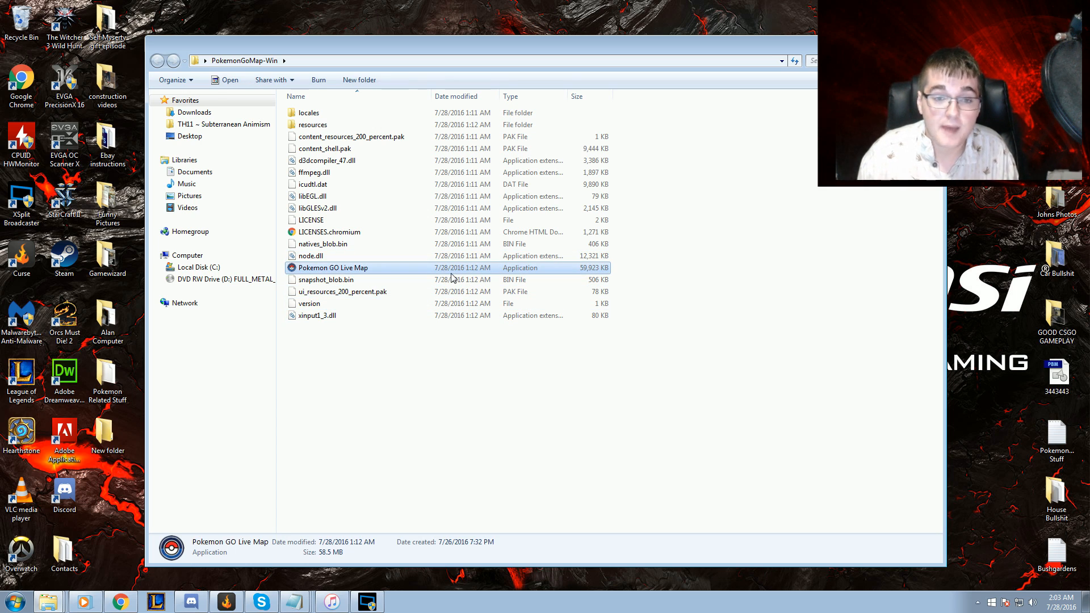
{"action": "double_click", "coordinate": [333, 268]}
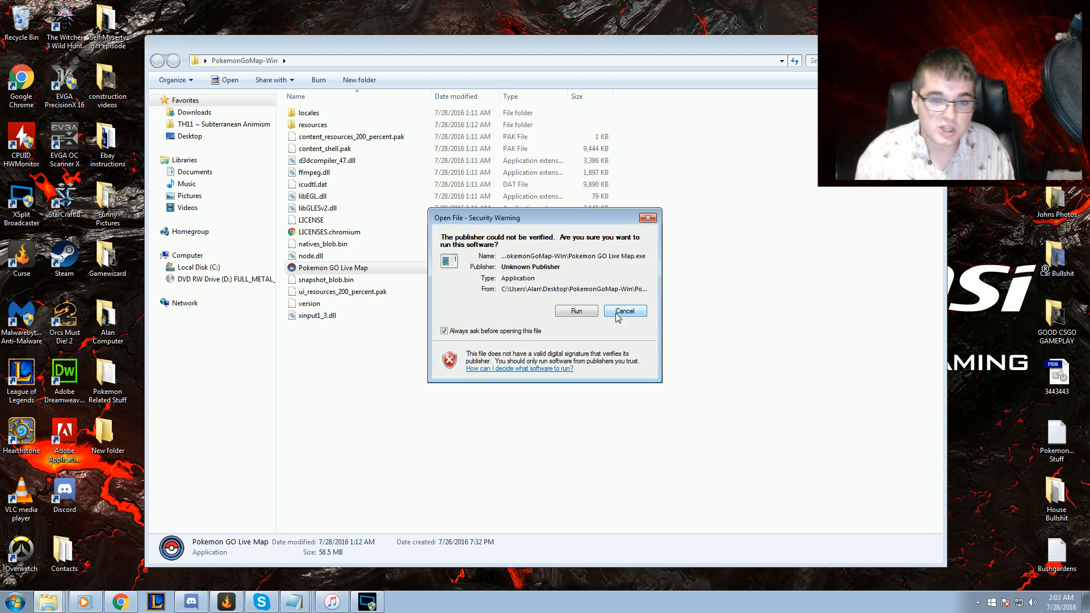
{"action": "left_click", "coordinate": [623, 311]}
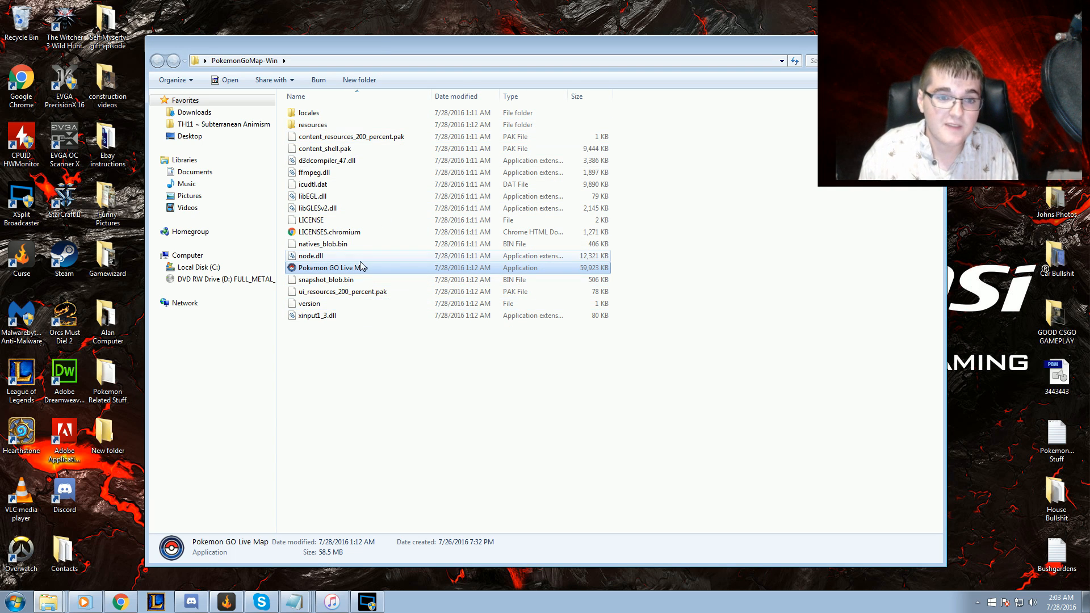
{"action": "mouse_move", "coordinate": [332, 267]}
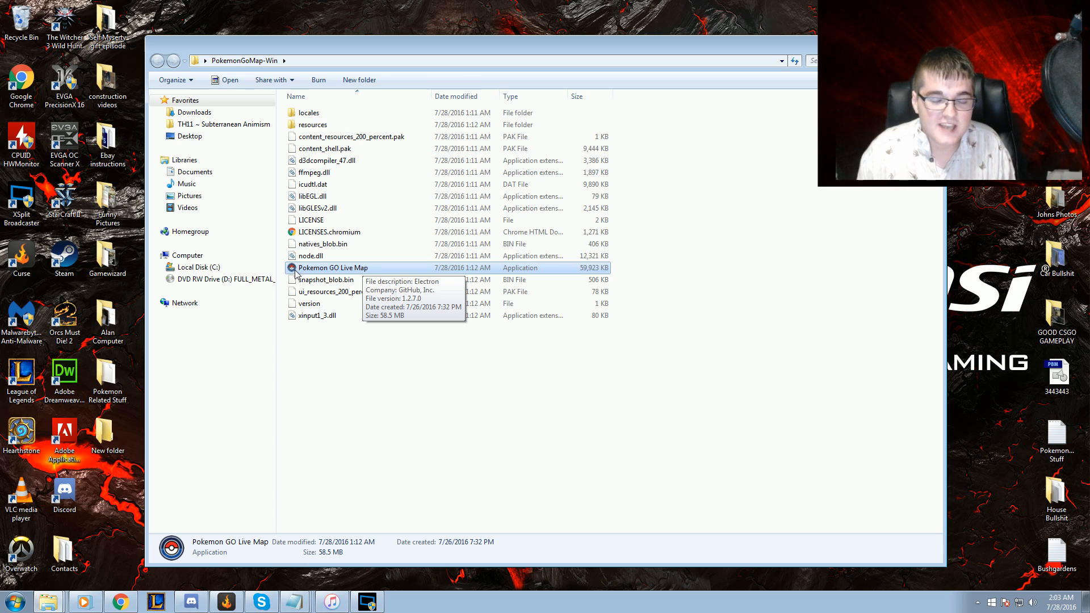
{"action": "mouse_move", "coordinate": [319, 270]}
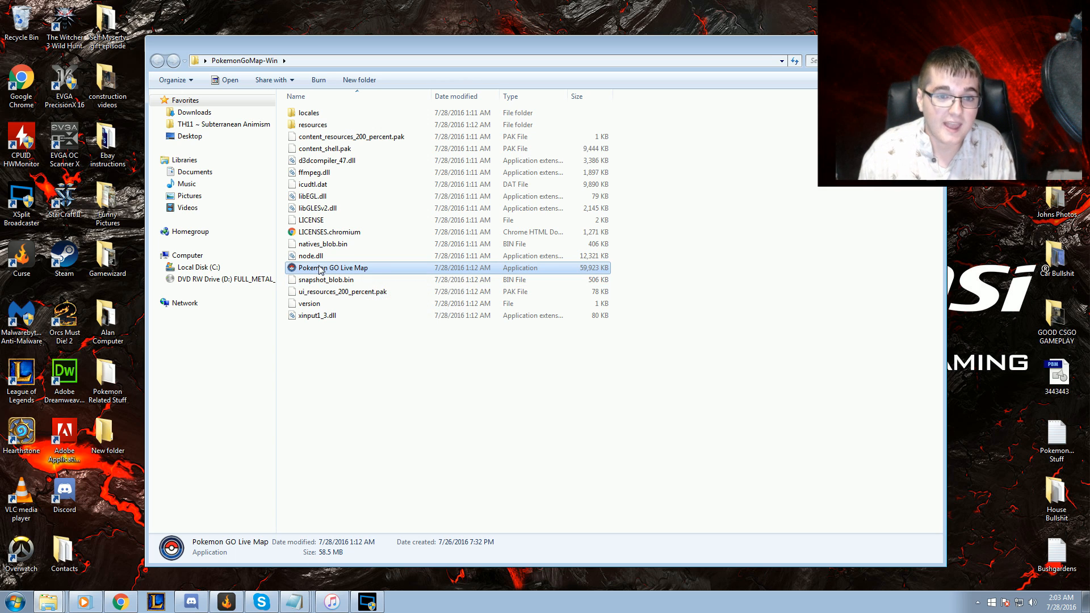
{"action": "double_click", "coordinate": [332, 267]}
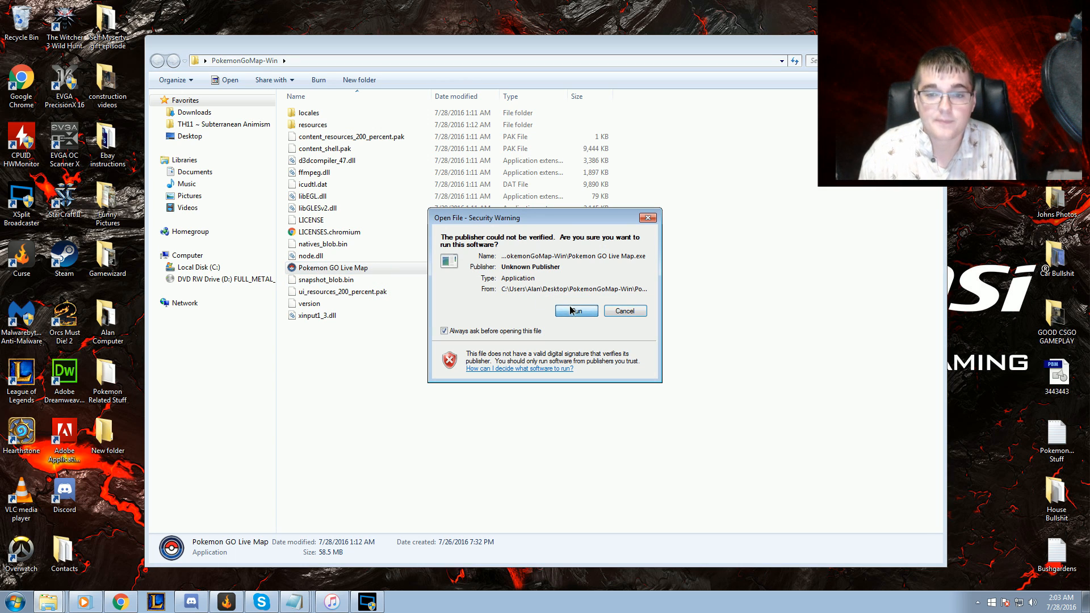
{"action": "left_click", "coordinate": [574, 311]}
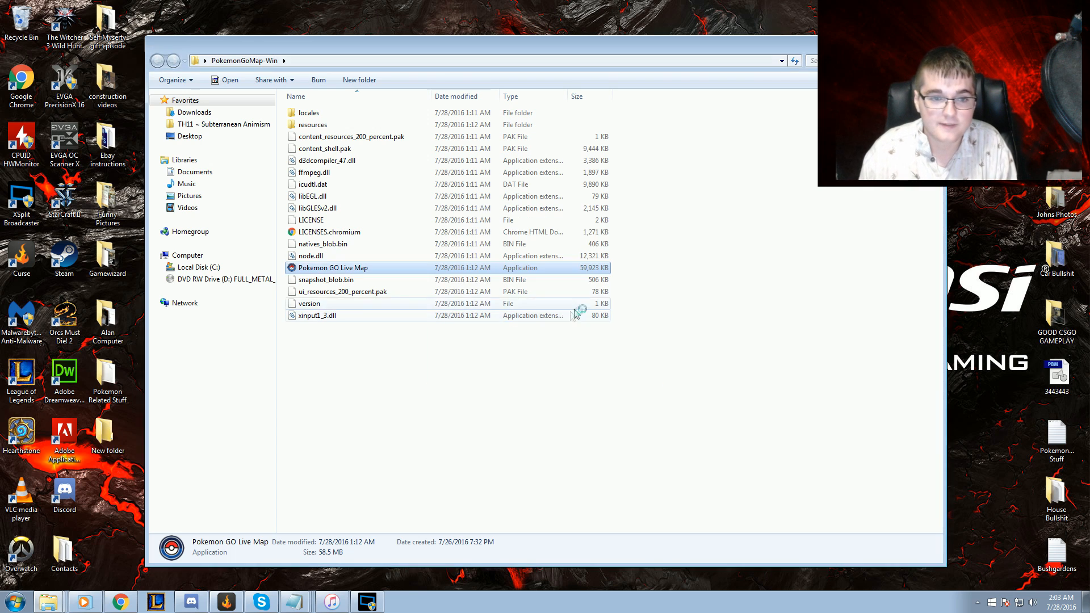
- Bring up the Login to Pokémon GO screen with Google and Trainers Club options
{"action": "double_click", "coordinate": [333, 268]}
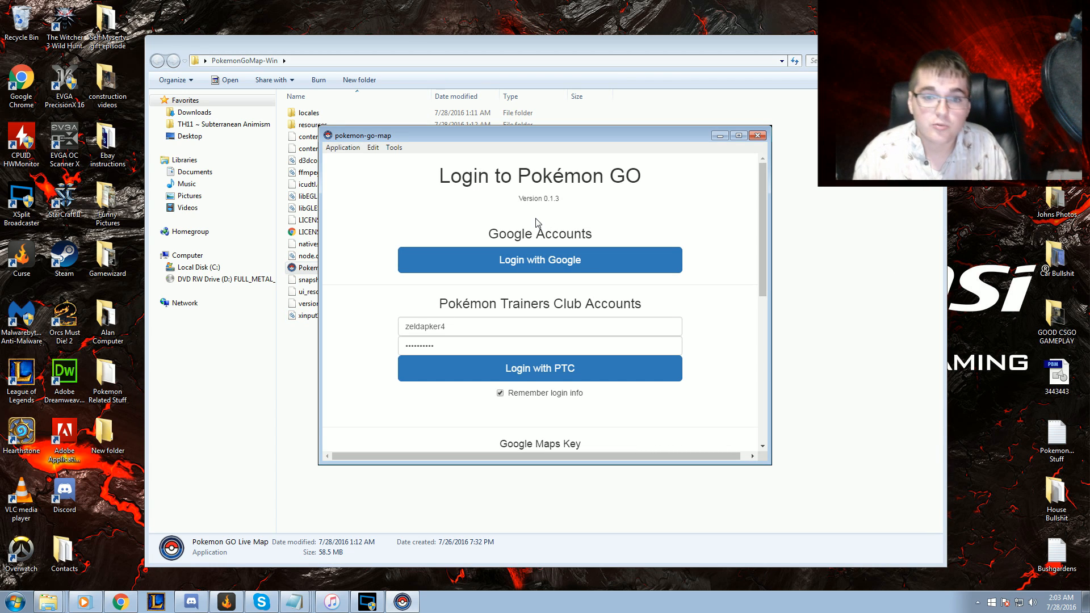
{"action": "mouse_move", "coordinate": [844, 261]}
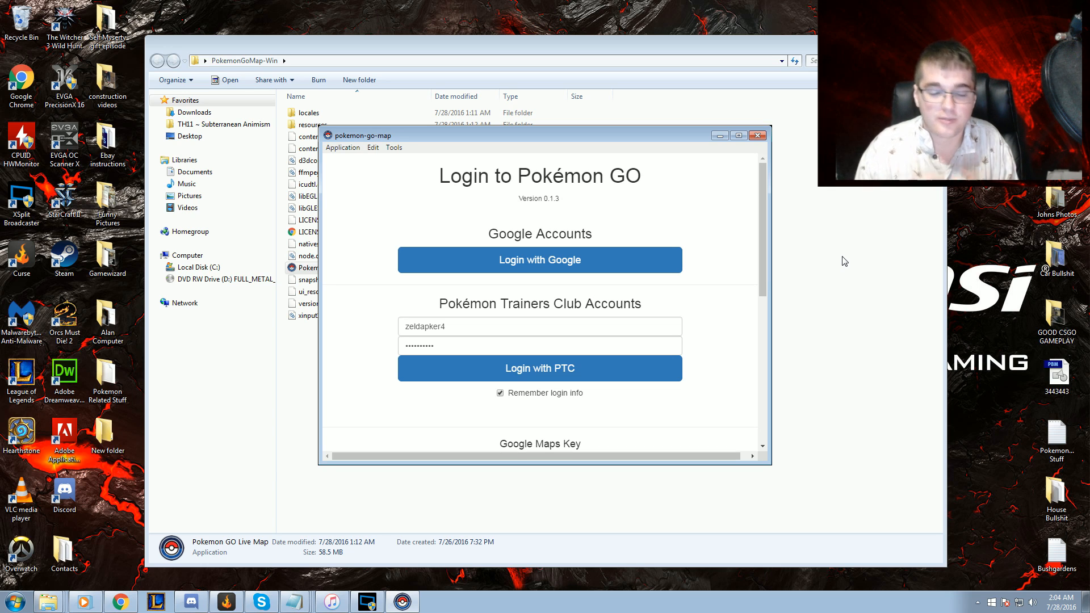
{"action": "mouse_move", "coordinate": [562, 399]}
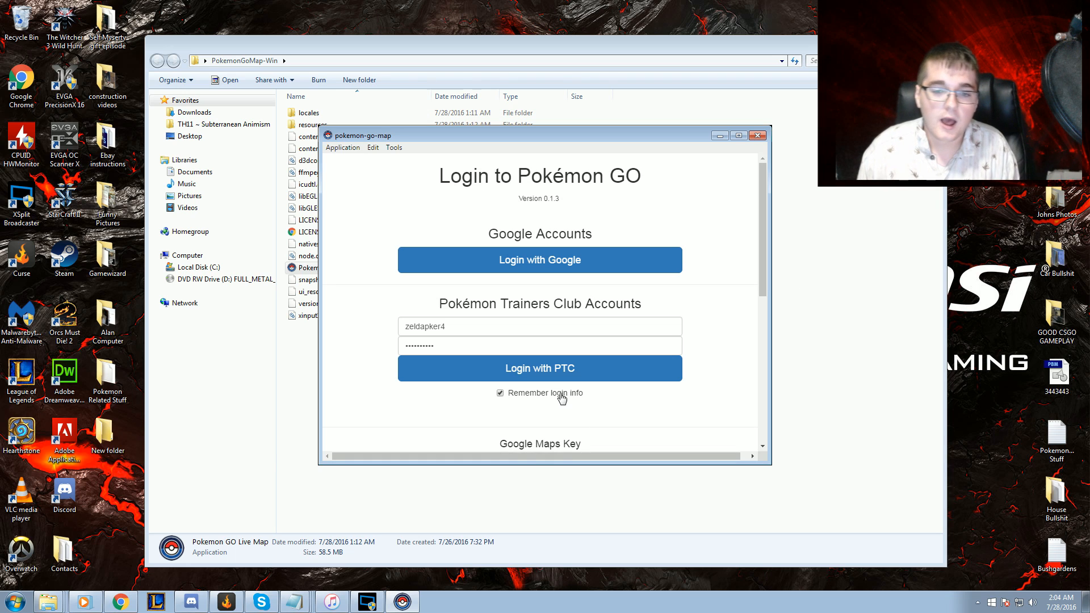
- Review the saved coordinates and scan setting 7, then log in with PTC
{"action": "scroll", "scroll_direction": "down", "scroll_amount": 3}
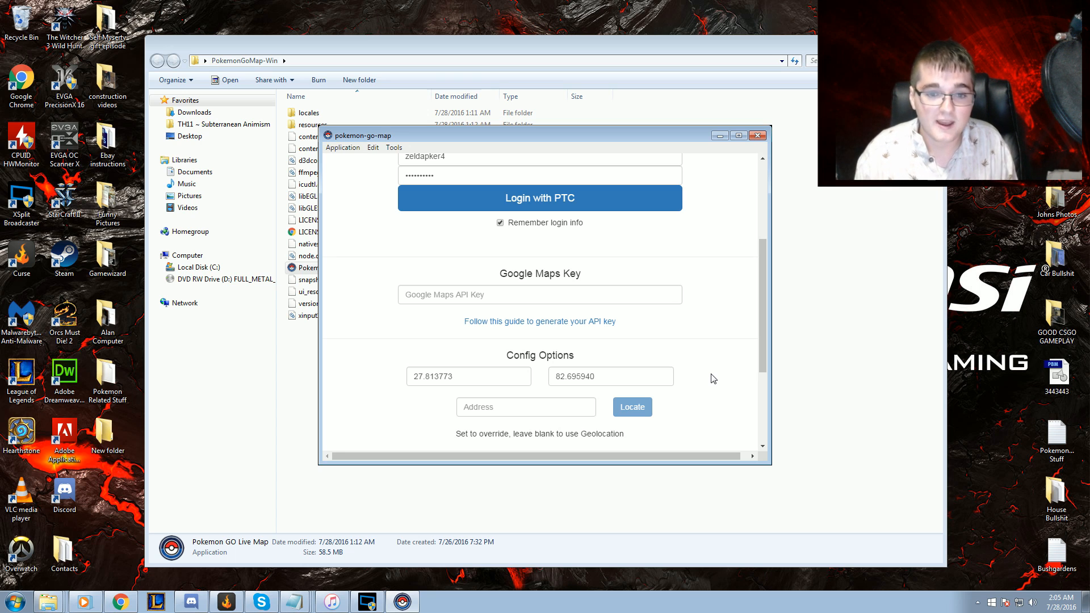
{"action": "scroll", "scroll_direction": "down", "scroll_amount": 3}
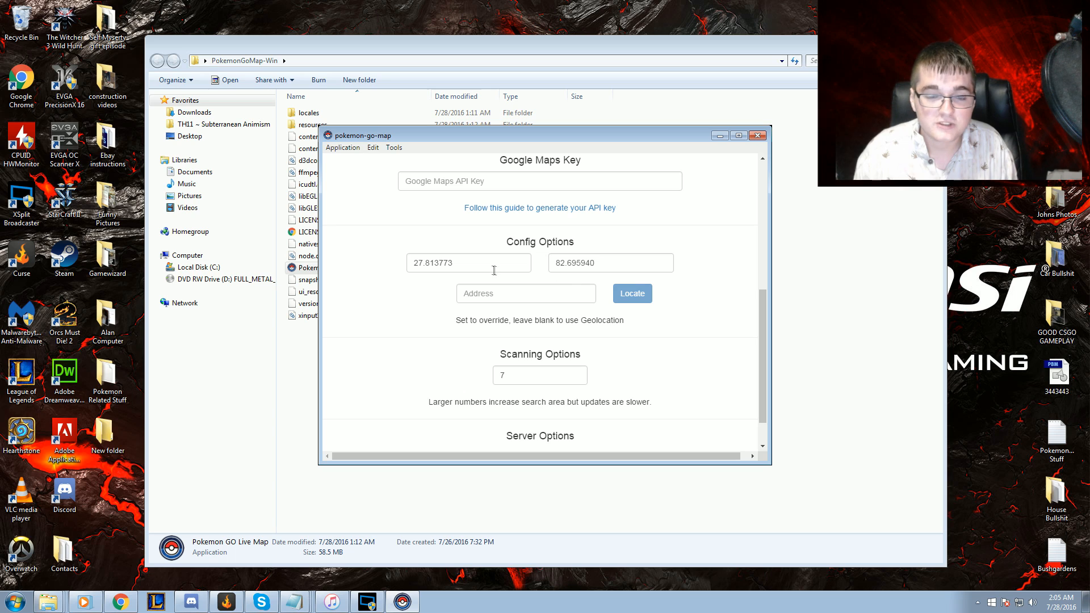
{"action": "left_click", "coordinate": [468, 263]}
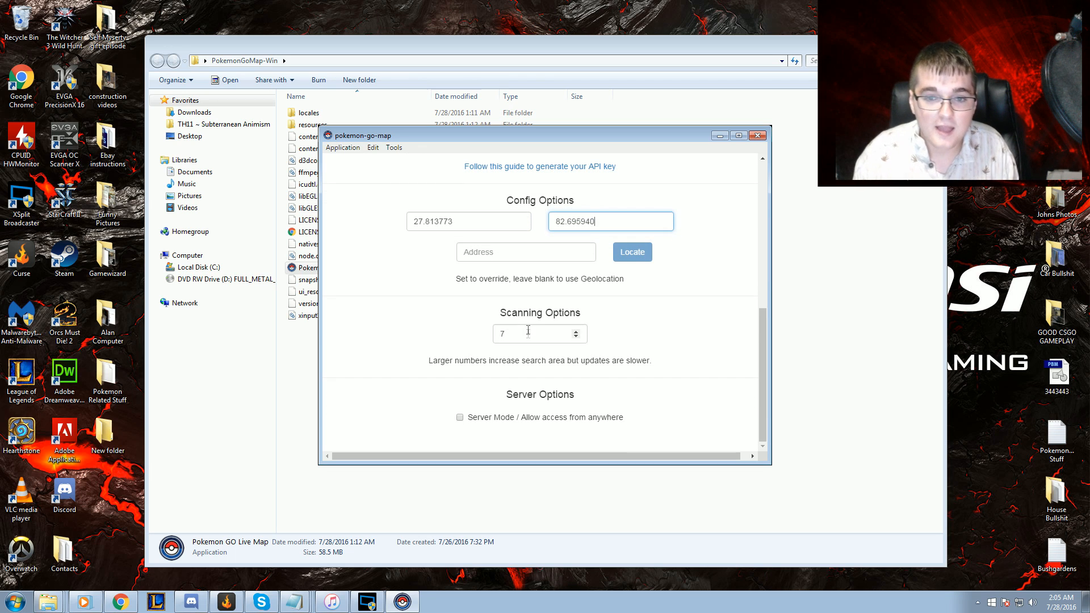
{"action": "triple_click", "coordinate": [467, 221]}
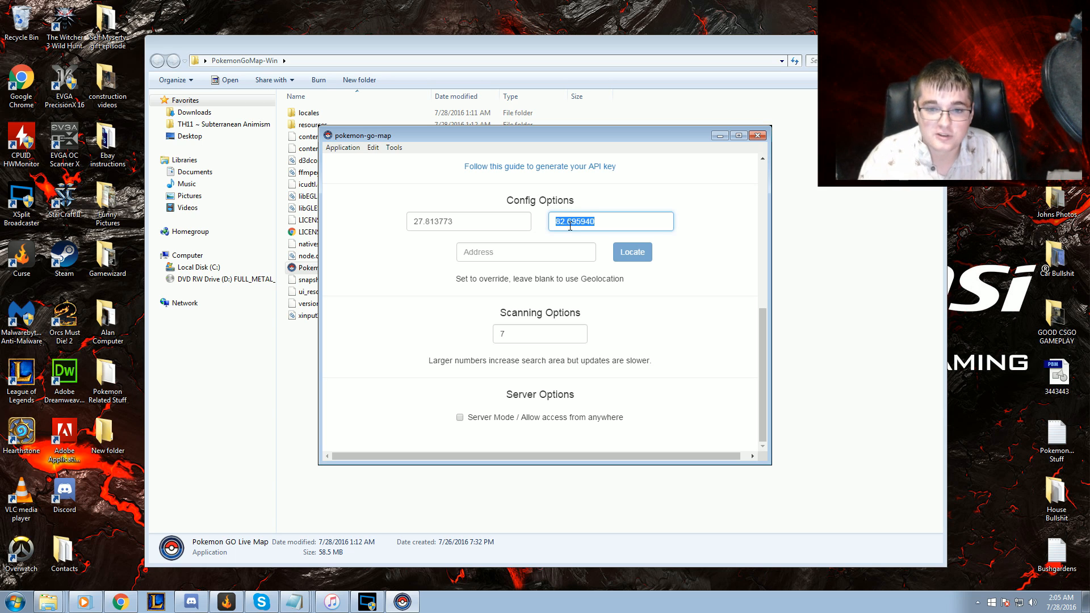
{"action": "left_click", "coordinate": [539, 334]}
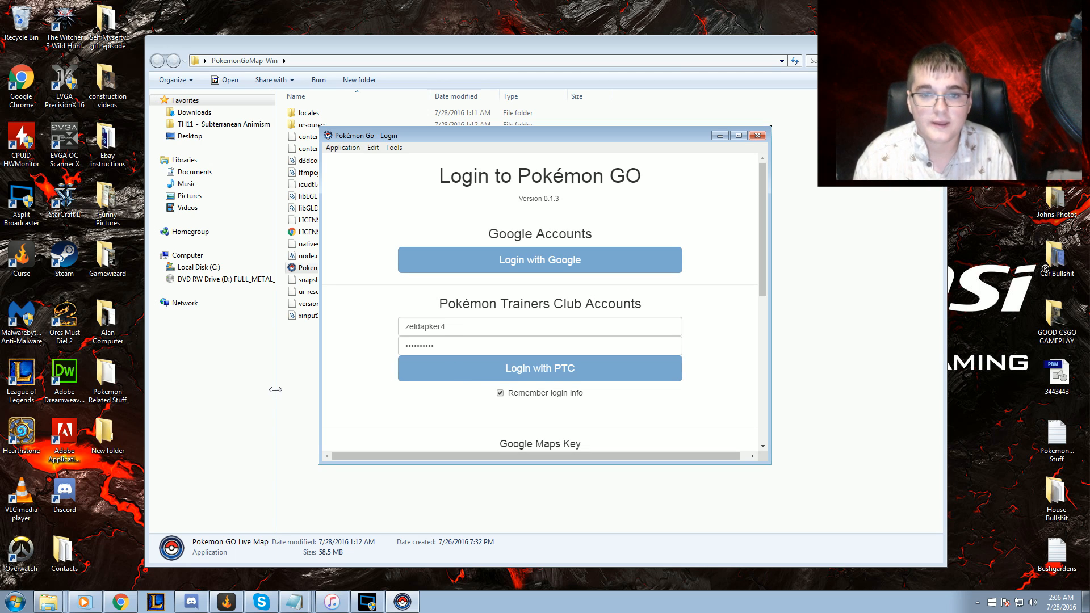
- Let the live map load, marked Operational with a pin near Patringa by the West Rapti River
{"action": "left_click", "coordinate": [538, 368]}
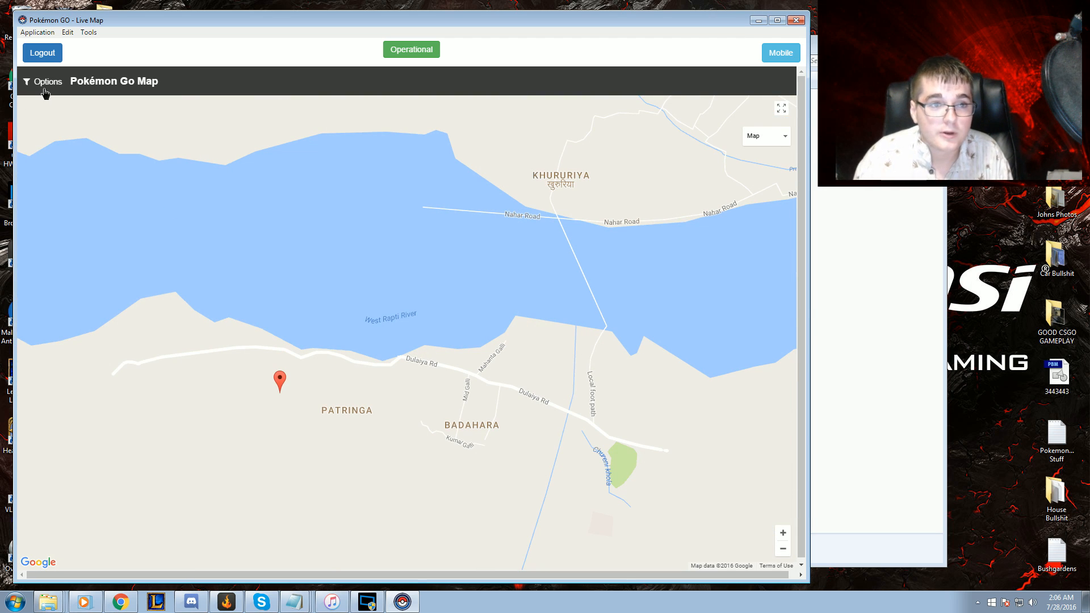
- Show the filter options panel and focus the Change your location box
{"action": "left_click", "coordinate": [47, 81]}
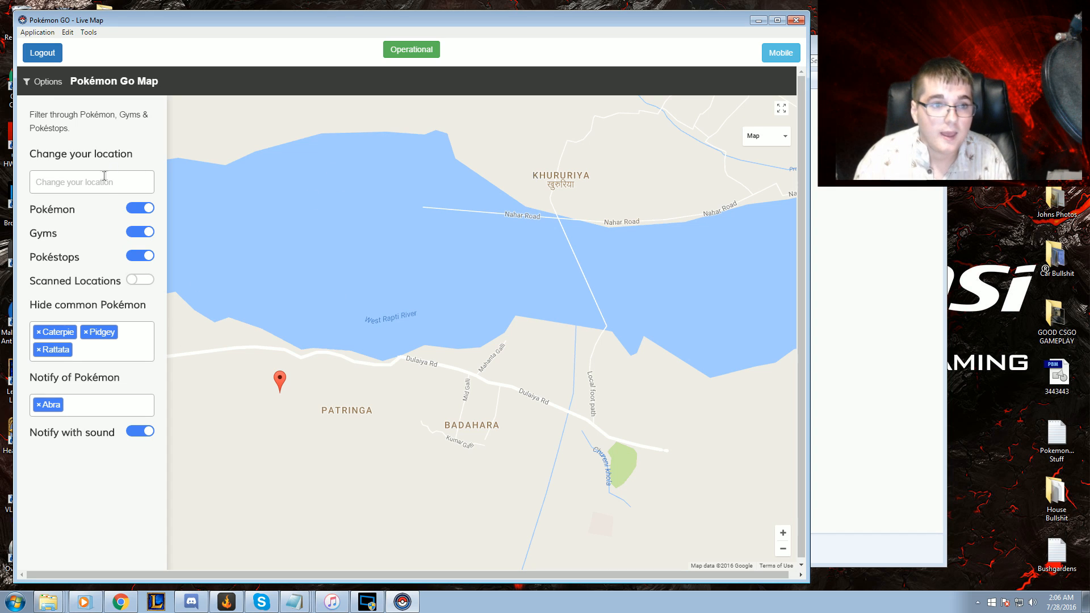
{"action": "left_click", "coordinate": [91, 181]}
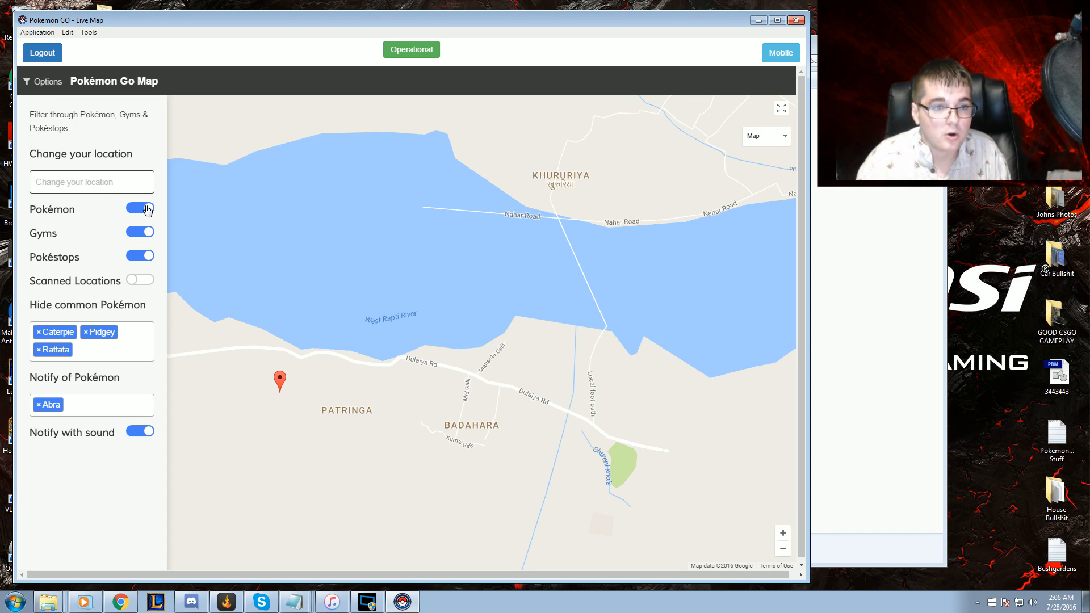
{"action": "mouse_move", "coordinate": [135, 261]}
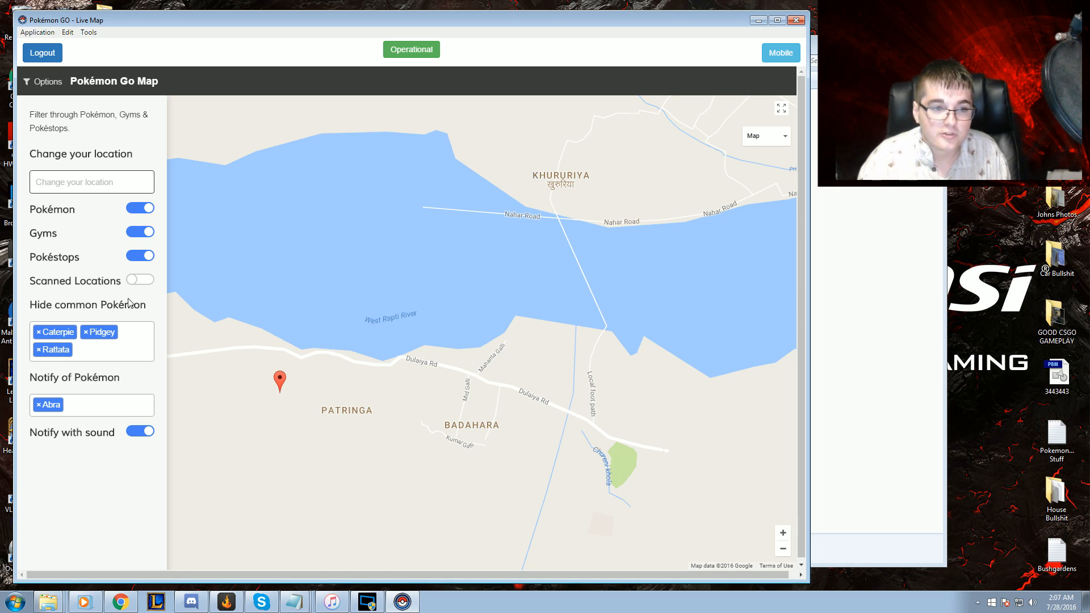
{"action": "mouse_move", "coordinate": [104, 318]}
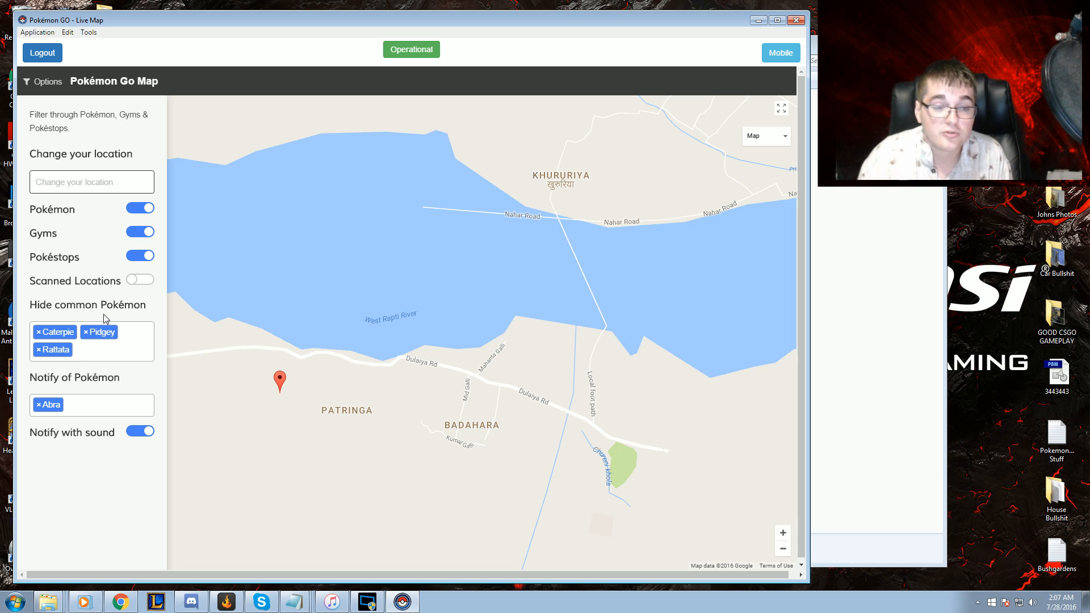
- Add Dratini and Magmar to the notify list alongside Abra
{"action": "left_click", "coordinate": [97, 404]}
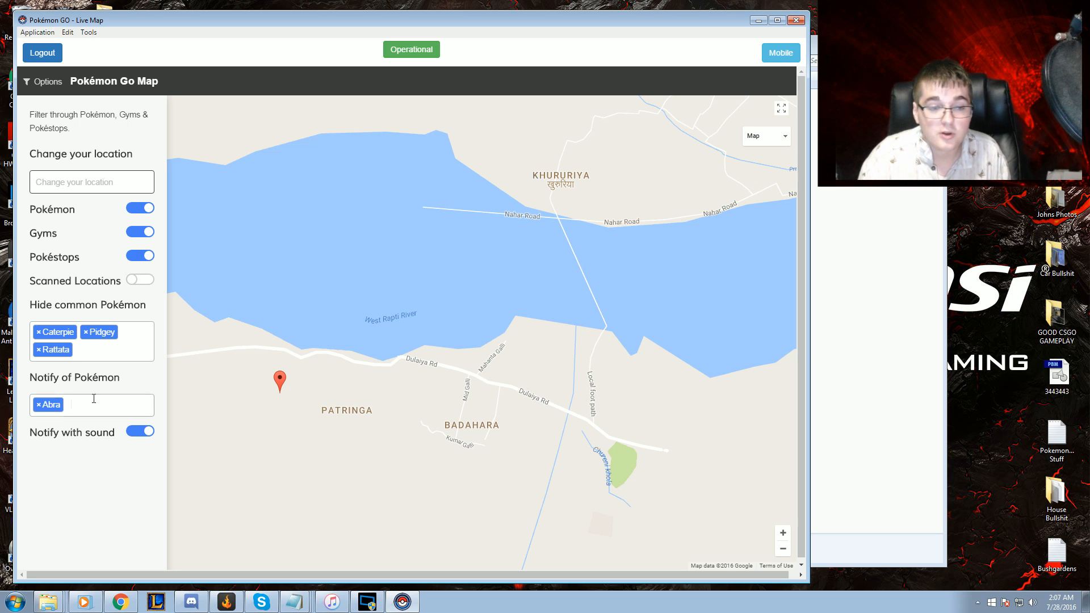
{"action": "type", "text": "Dra"}
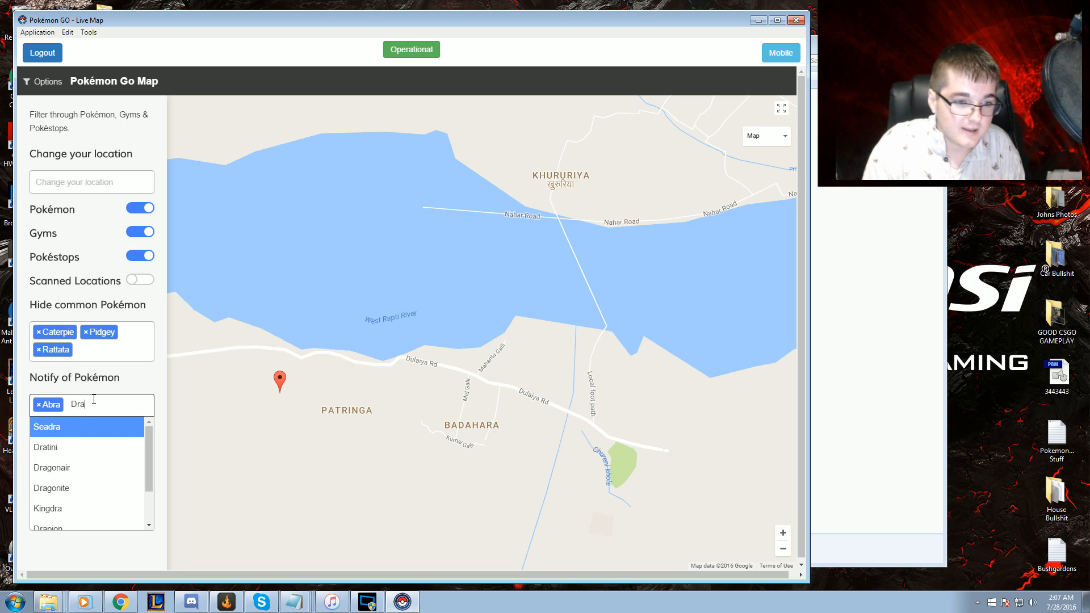
{"action": "left_click", "coordinate": [45, 447]}
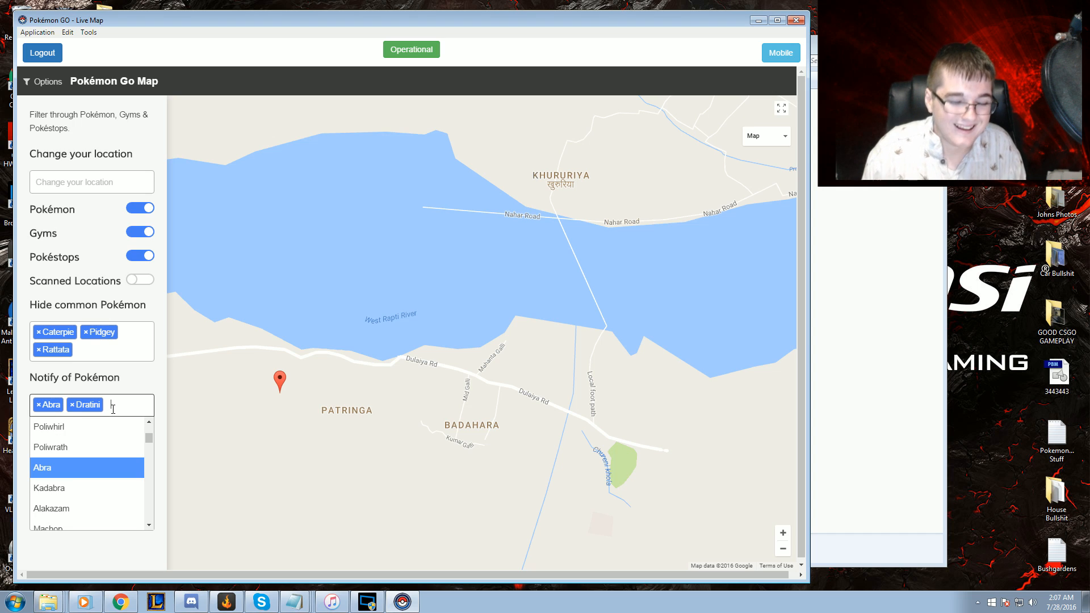
{"action": "type", "text": "Mag"}
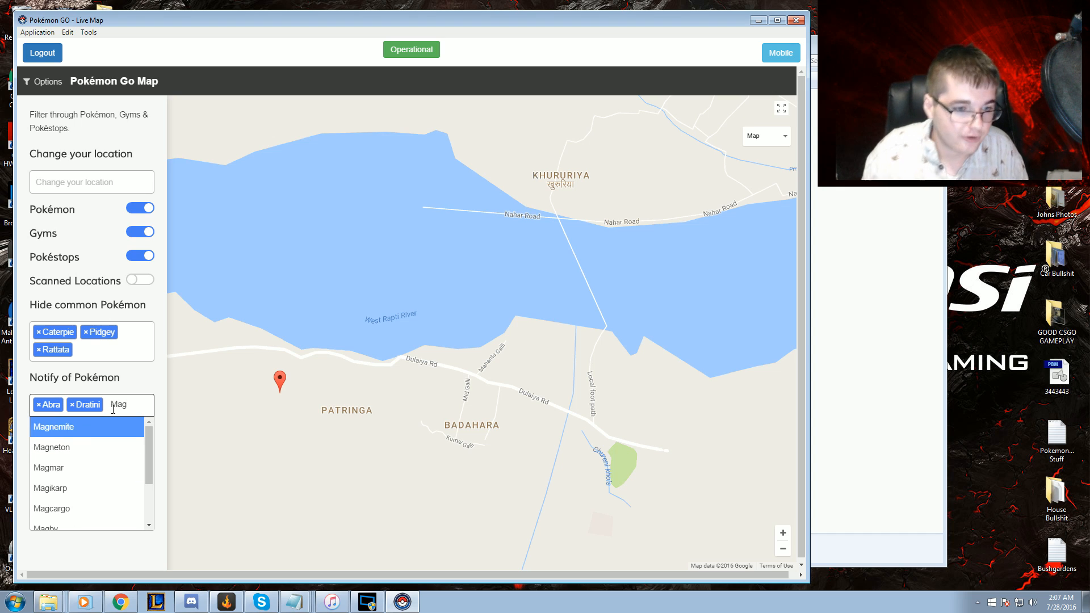
{"action": "left_click", "coordinate": [49, 466]}
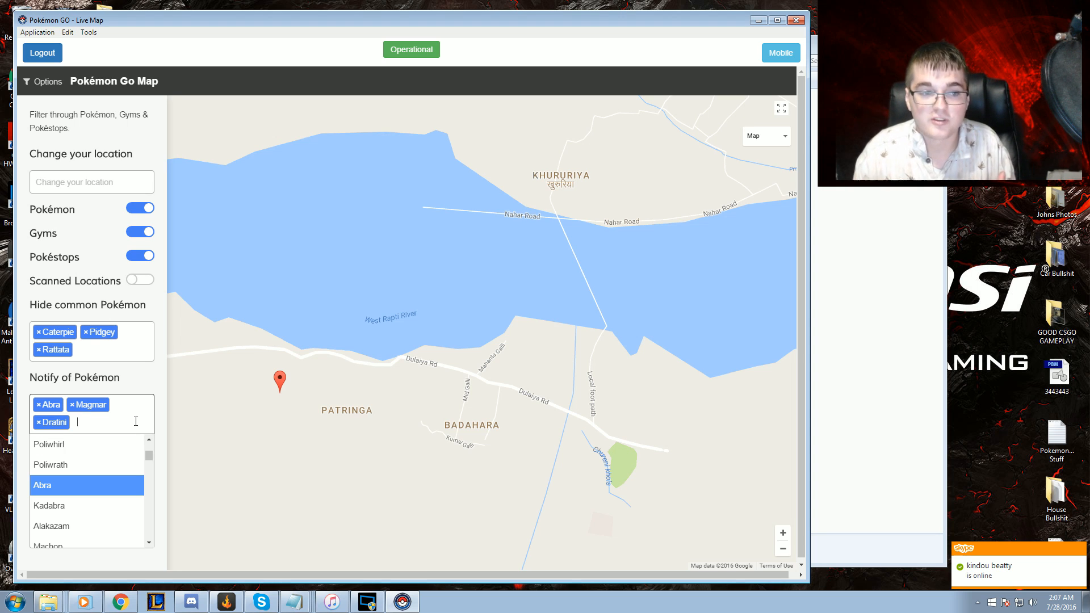
{"action": "mouse_move", "coordinate": [221, 327]}
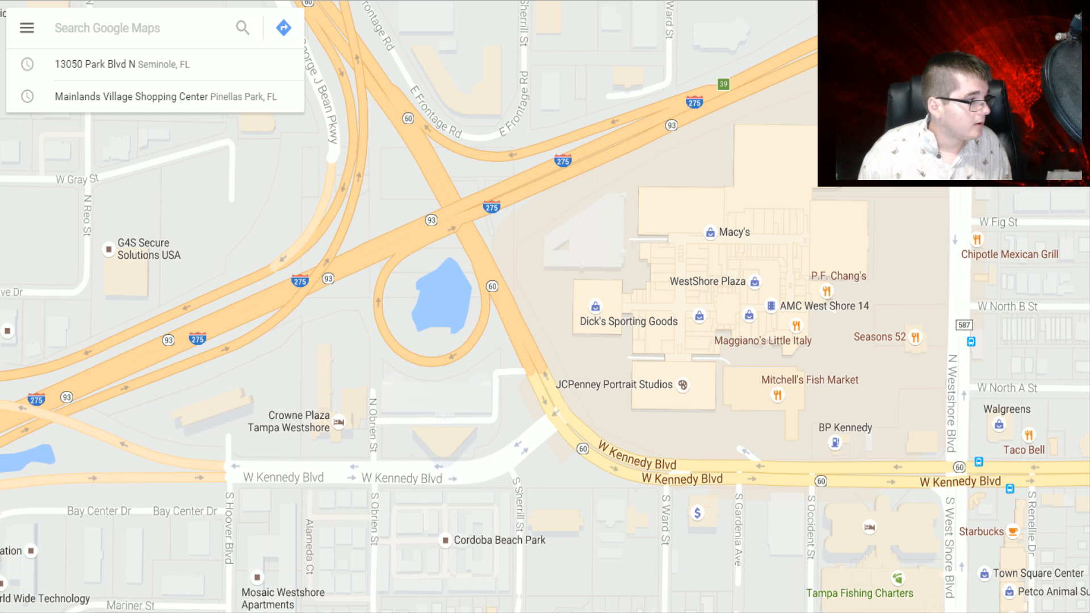
{"action": "mouse_move", "coordinate": [793, 370]}
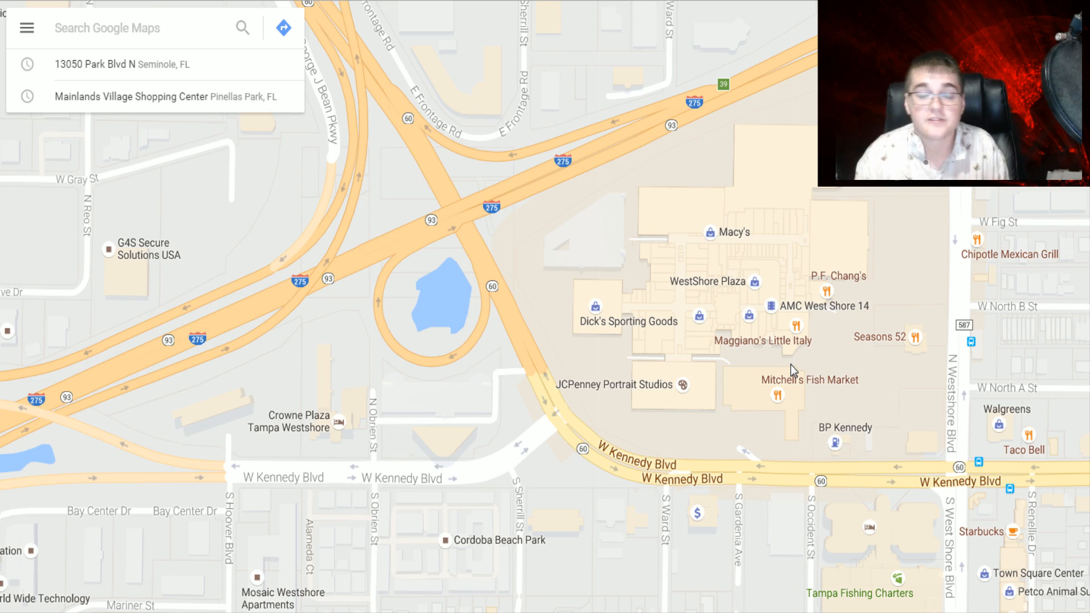
{"action": "mouse_move", "coordinate": [842, 359]}
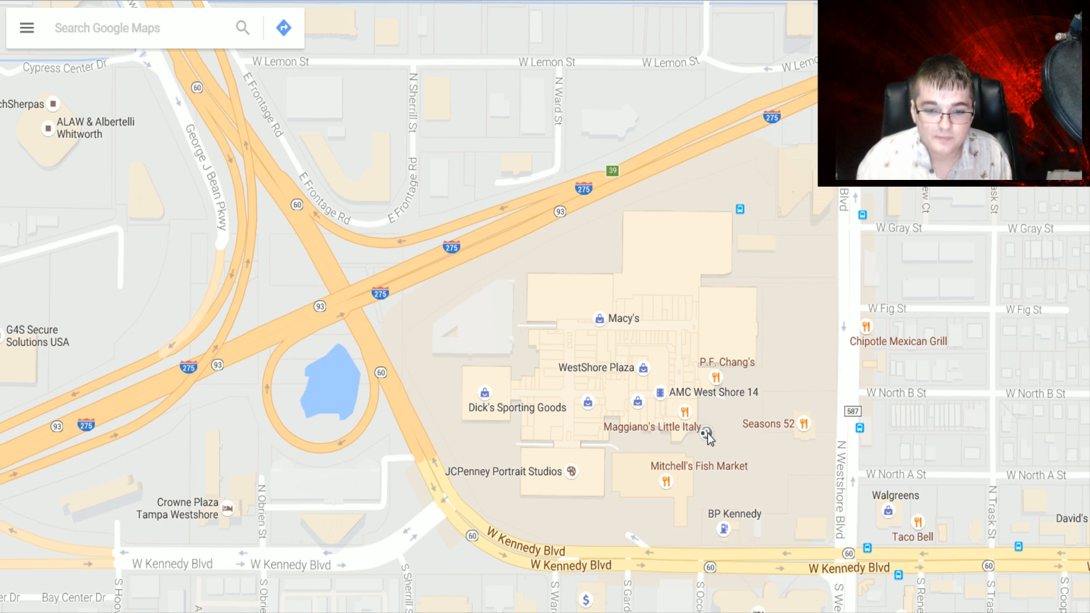
{"action": "mouse_move", "coordinate": [706, 431]}
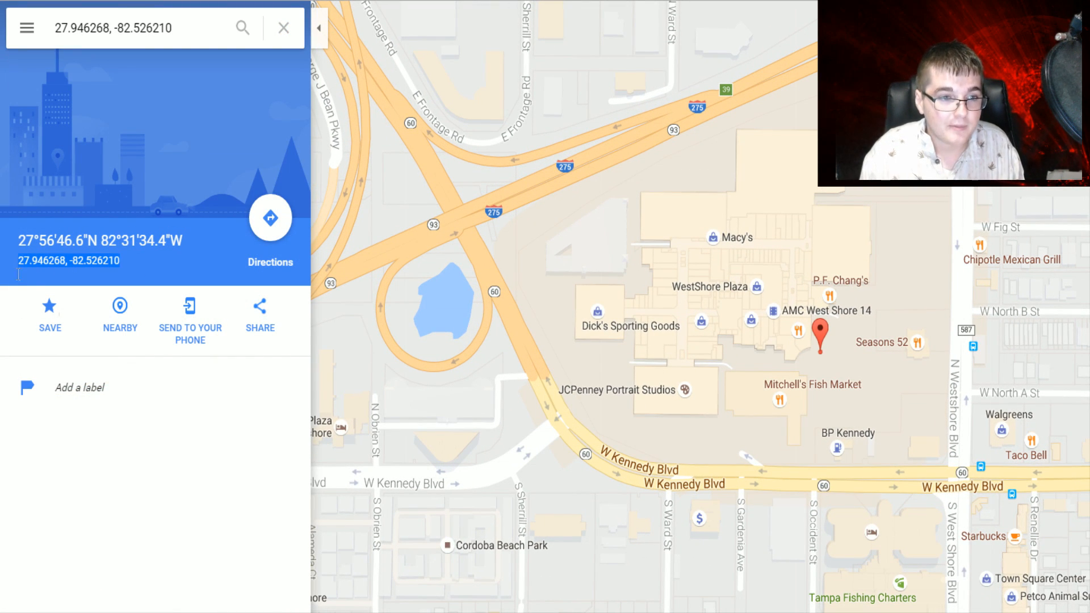
{"action": "mouse_move", "coordinate": [155, 320]}
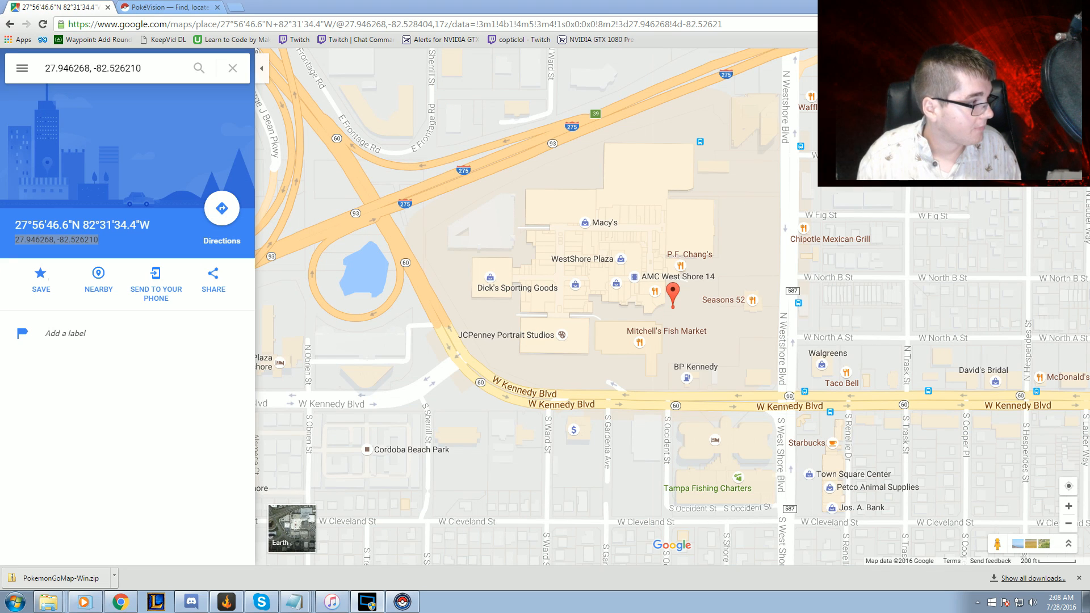
- Return to the Pokémon GO Live Map window with the WestShore Plaza coordinates copied
{"action": "left_click", "coordinate": [401, 601]}
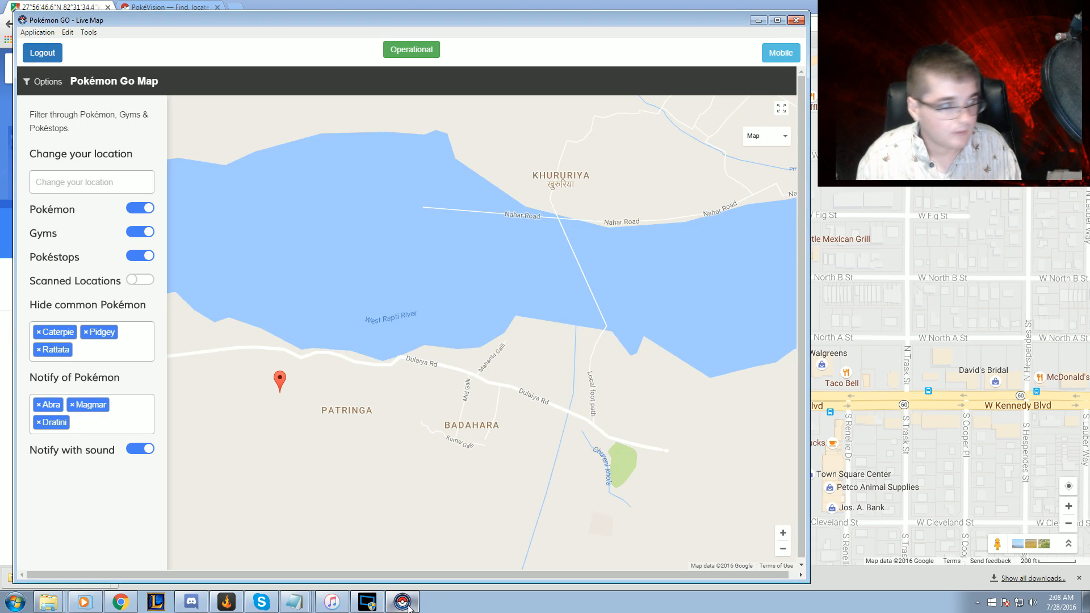
- Centre the map on WestShore Plaza using coordinates 27.946268, -82.526210 and restore the filter panel
{"action": "left_click", "coordinate": [91, 182]}
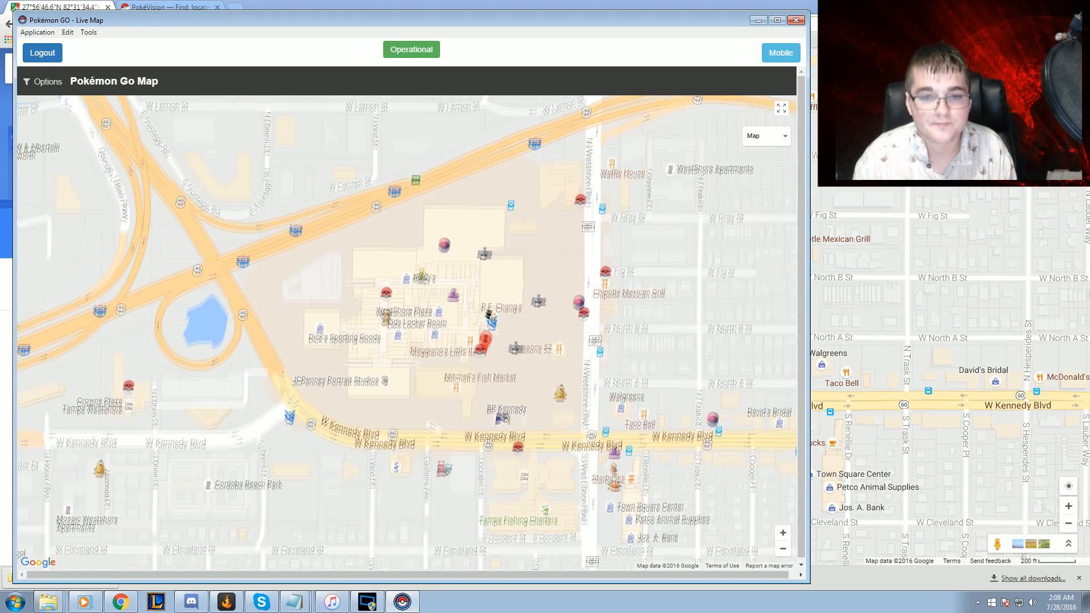
{"action": "left_click", "coordinate": [42, 81]}
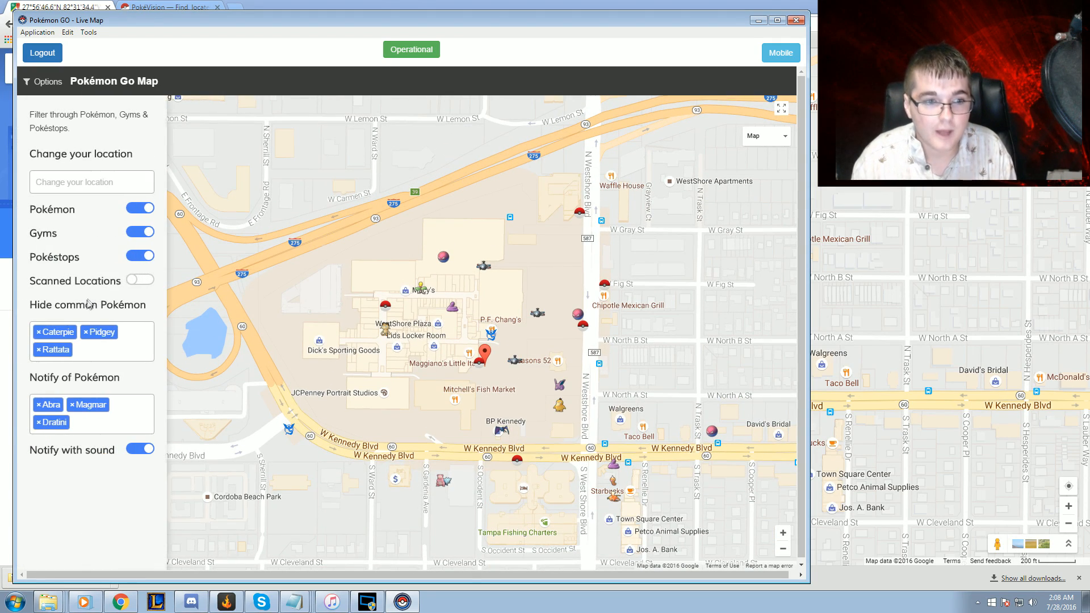
{"action": "left_click", "coordinate": [138, 281]}
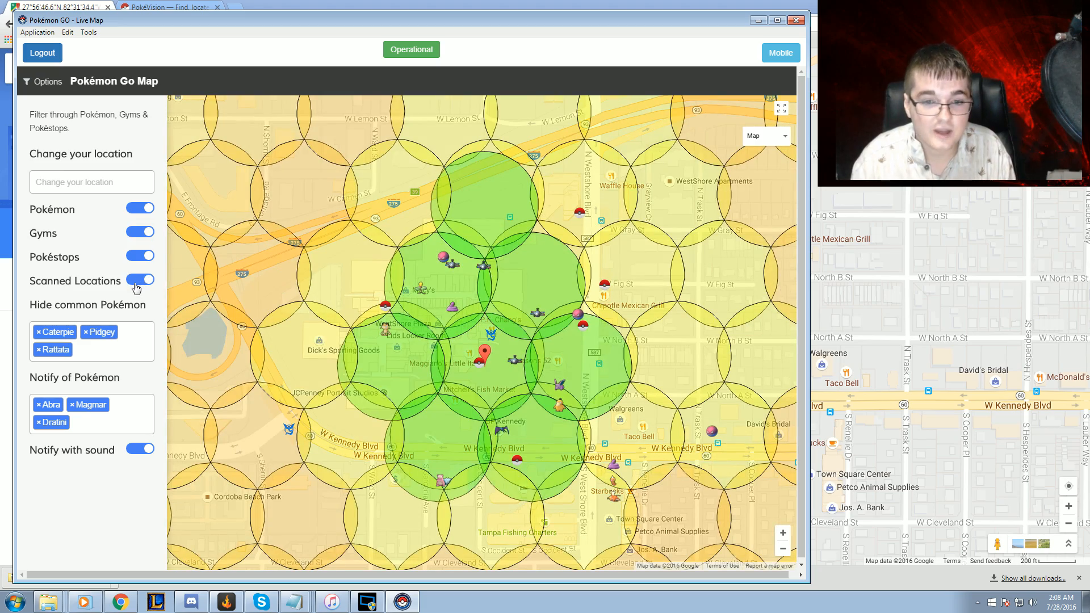
{"action": "left_click", "coordinate": [139, 280]}
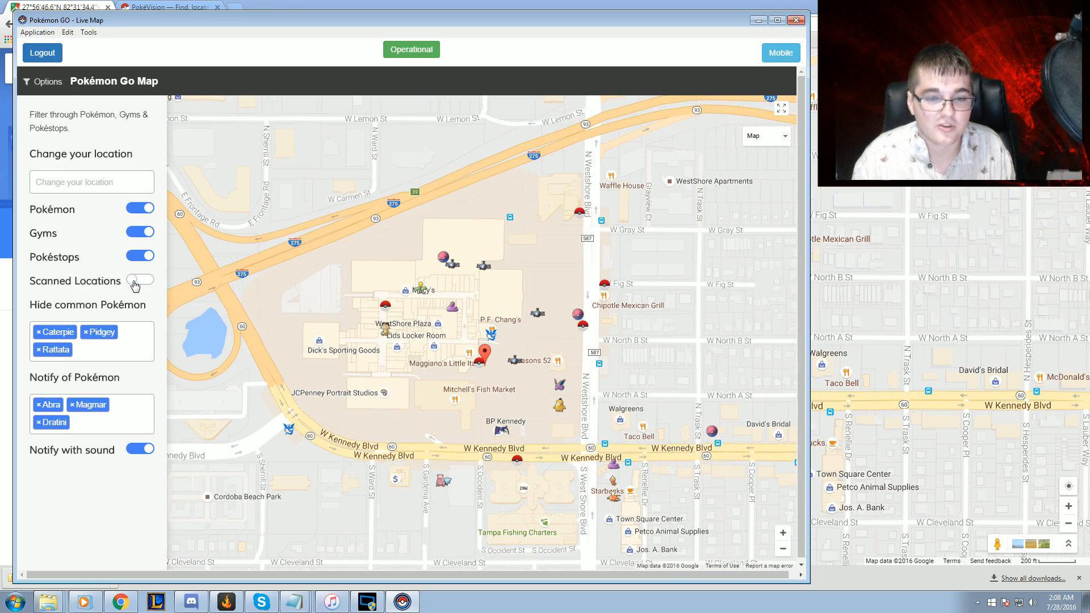
{"action": "left_click", "coordinate": [139, 280]}
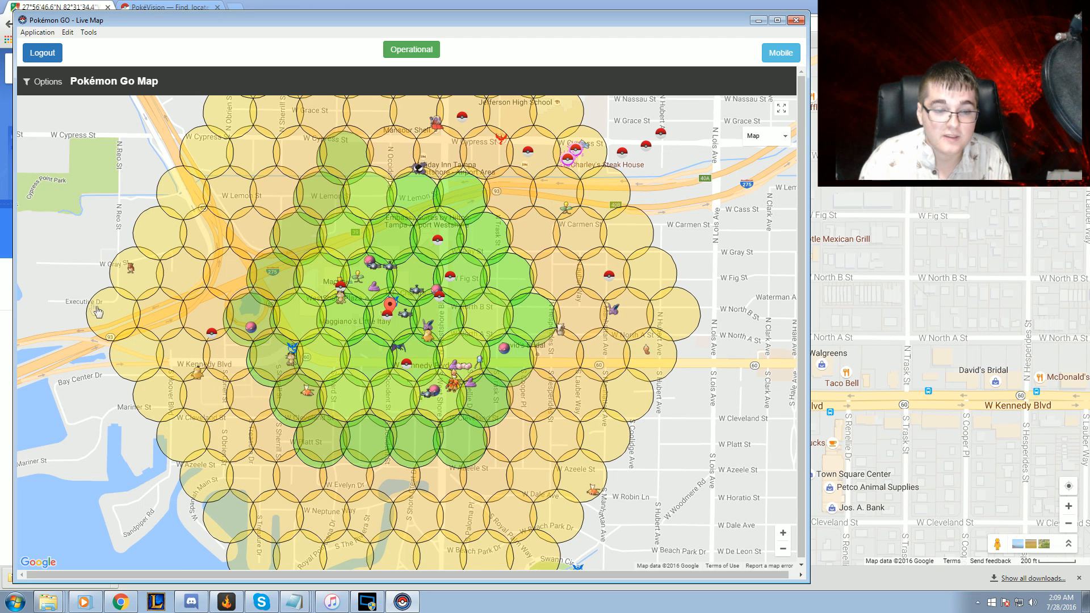
{"action": "mouse_move", "coordinate": [389, 314]}
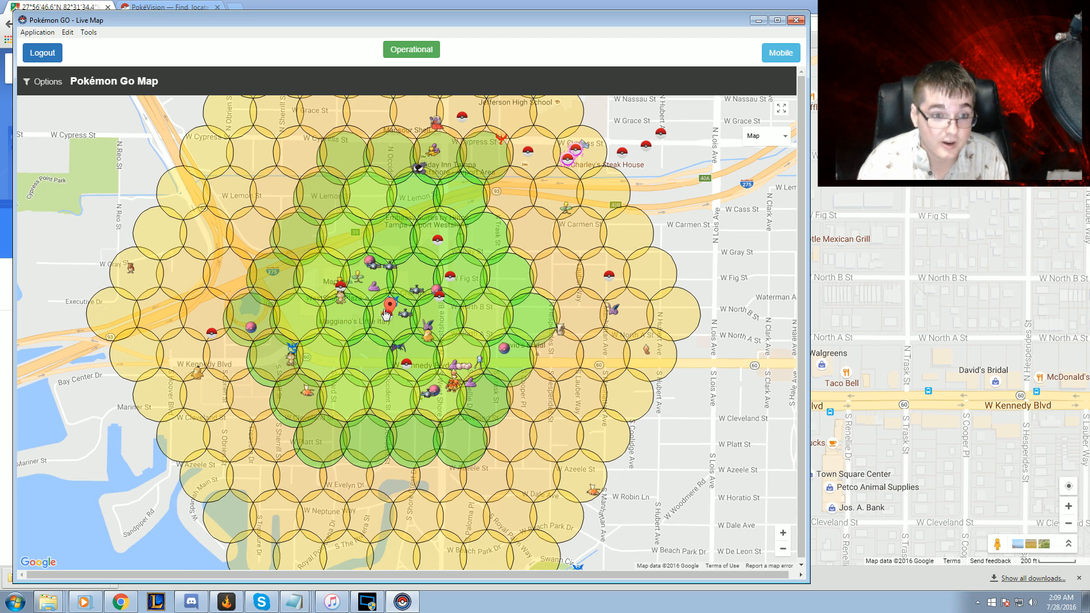
{"action": "mouse_move", "coordinate": [325, 261]}
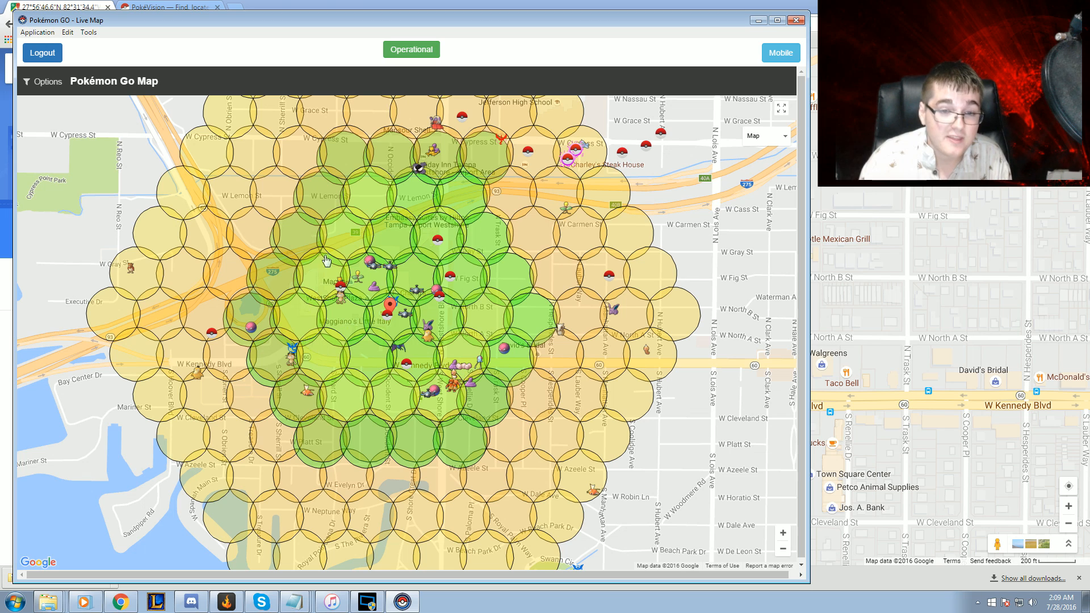
{"action": "mouse_move", "coordinate": [115, 305]}
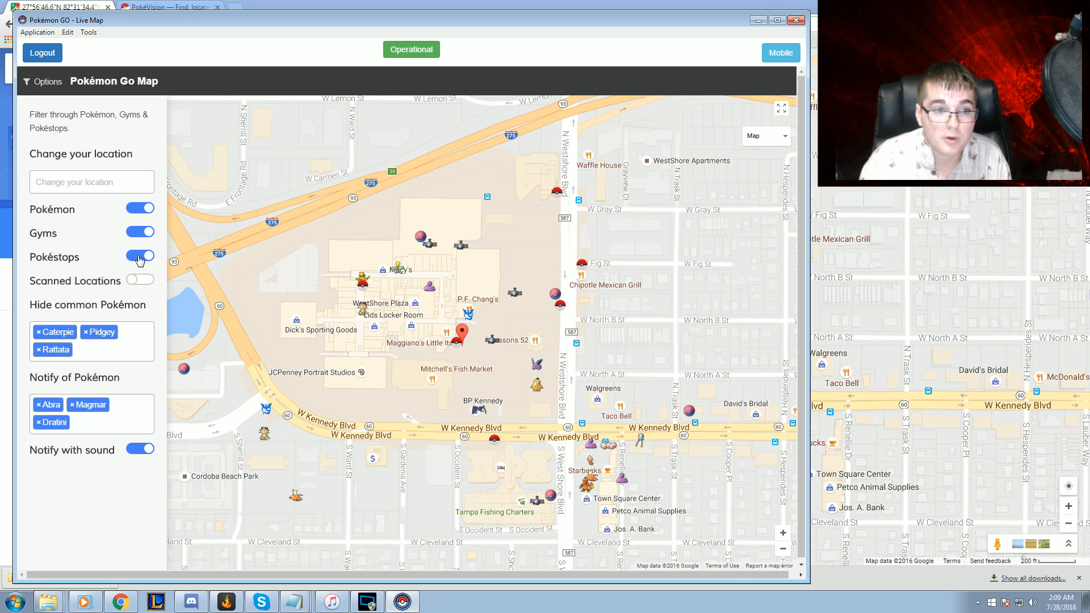
- Toggle Pokéstops and Gyms, then inspect the lured Pokéstops by Charley's Steak House
{"action": "left_click", "coordinate": [139, 255]}
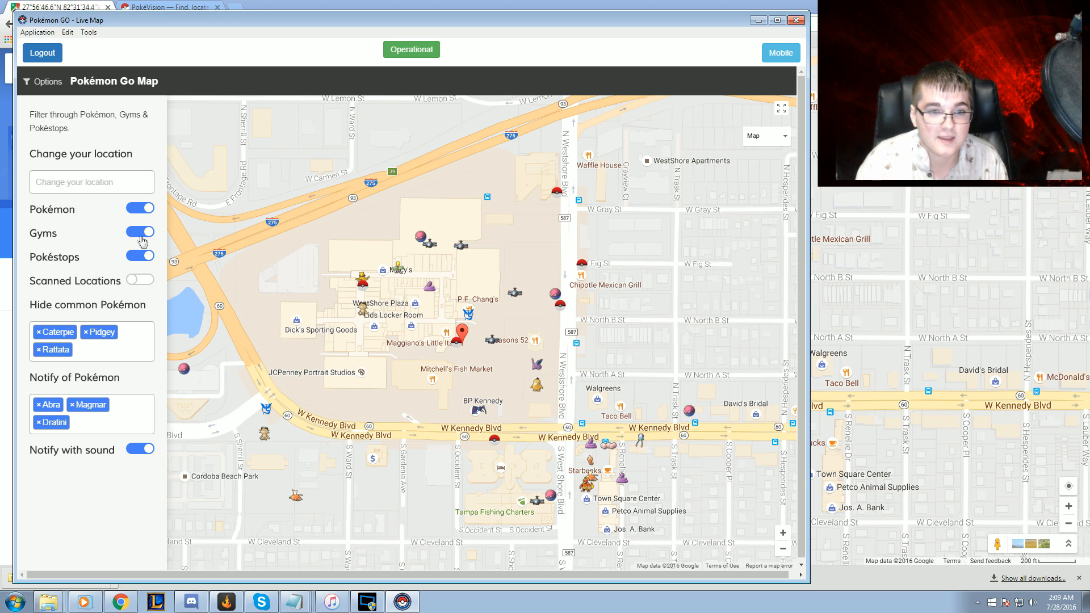
{"action": "left_click", "coordinate": [138, 233]}
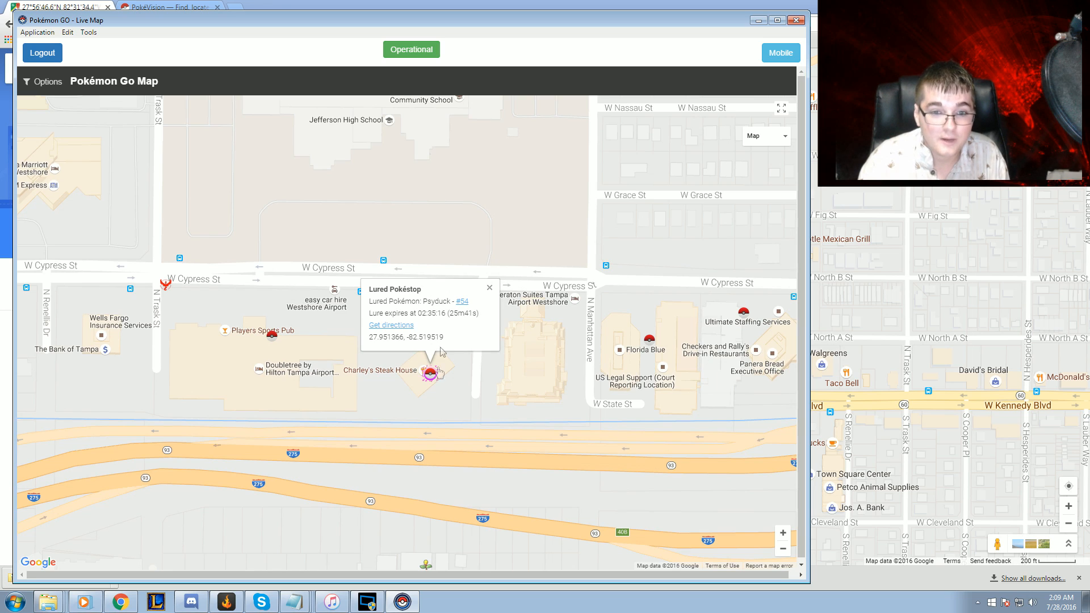
{"action": "mouse_move", "coordinate": [469, 311]}
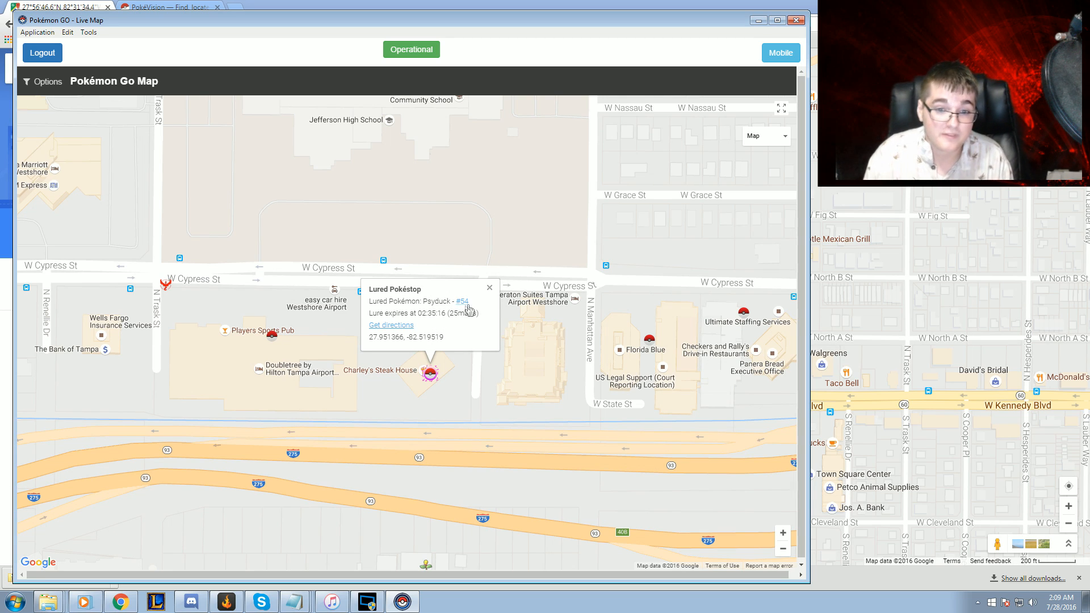
{"action": "mouse_move", "coordinate": [438, 362]}
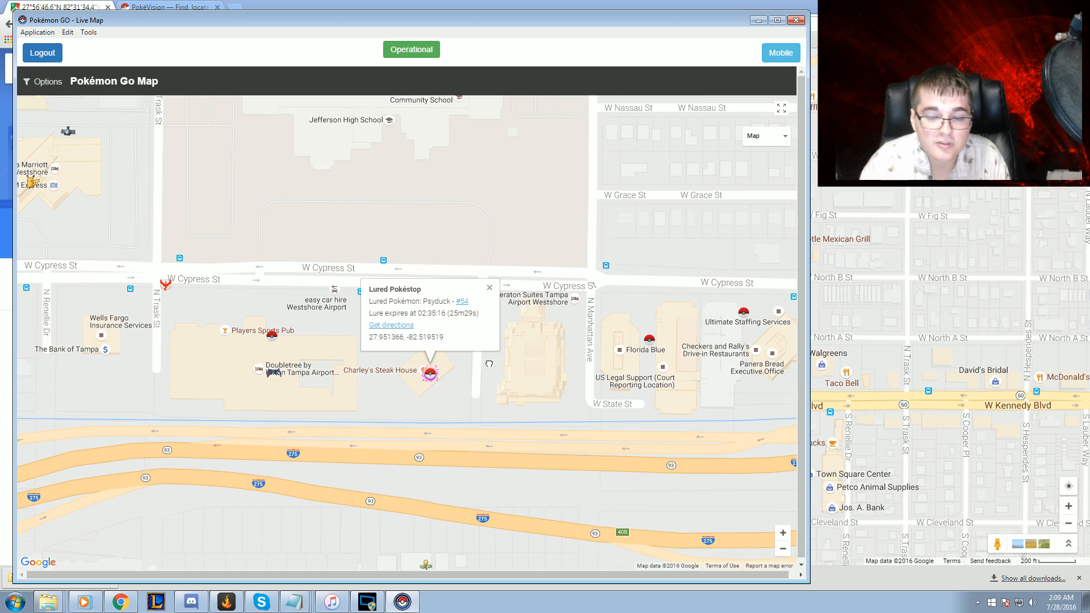
{"action": "left_click", "coordinate": [489, 287]}
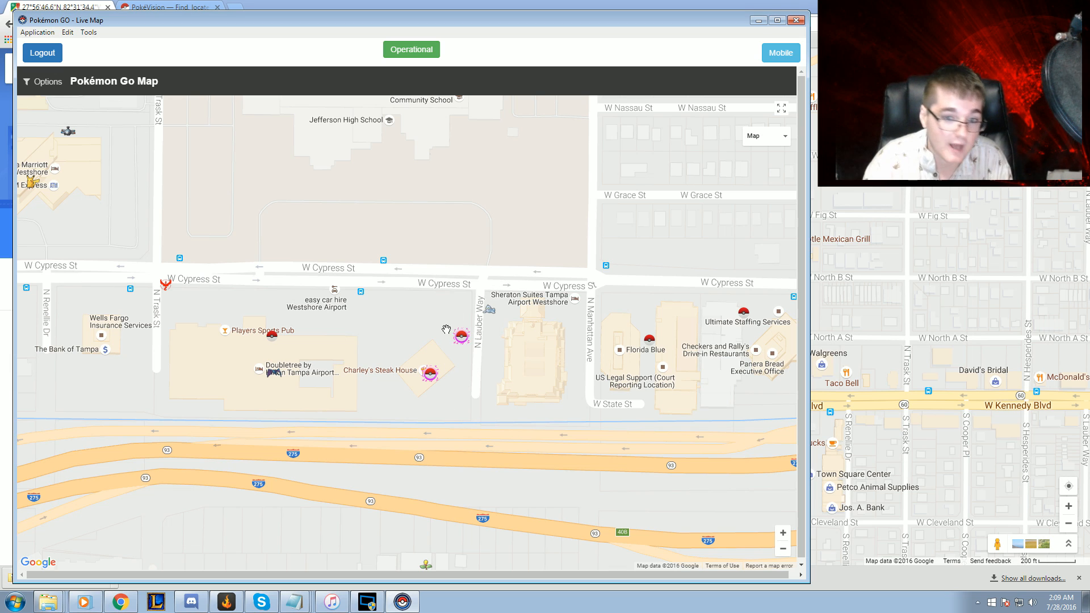
{"action": "left_click", "coordinate": [459, 337]}
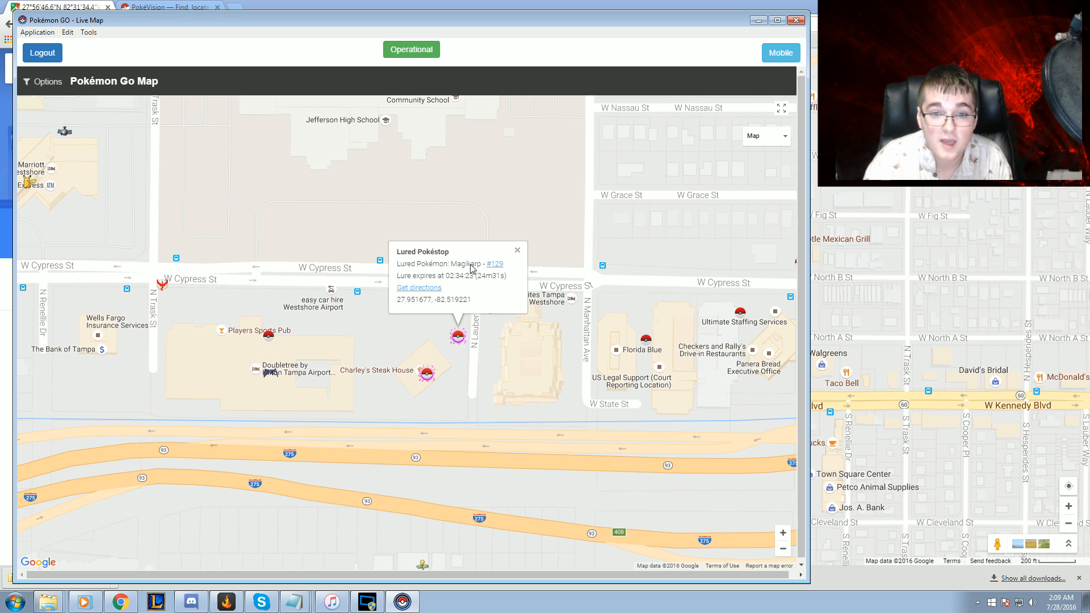
{"action": "left_click", "coordinate": [517, 250]}
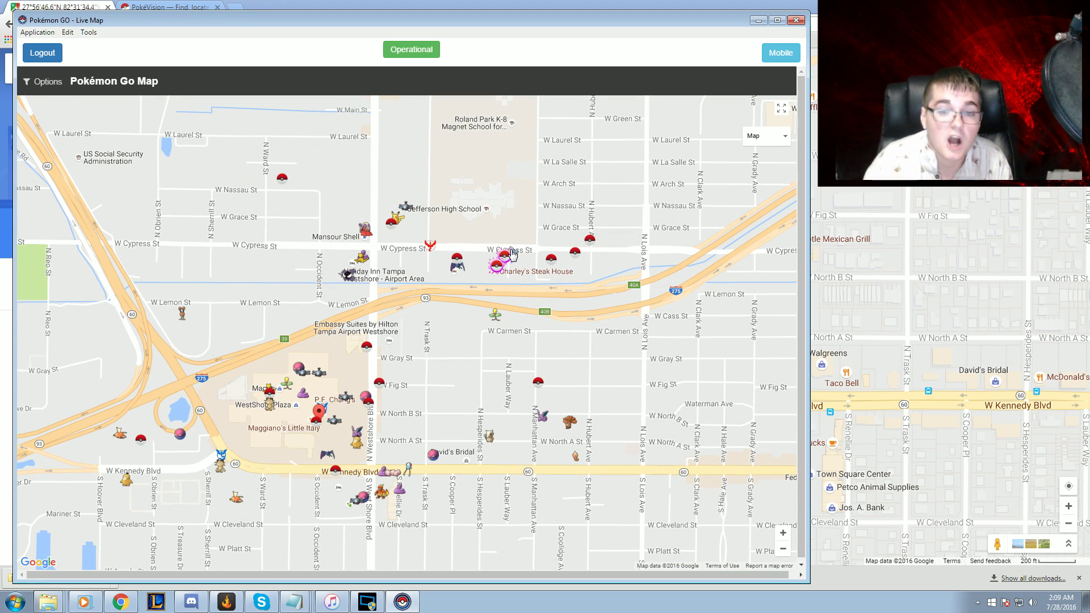
{"action": "mouse_move", "coordinate": [497, 209]}
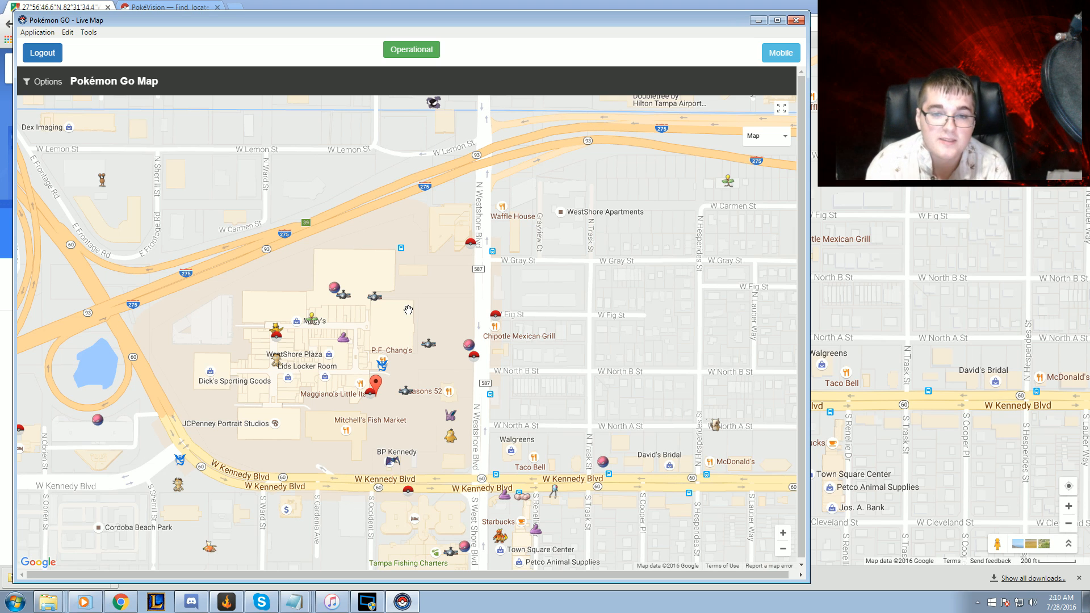
{"action": "mouse_move", "coordinate": [669, 168]}
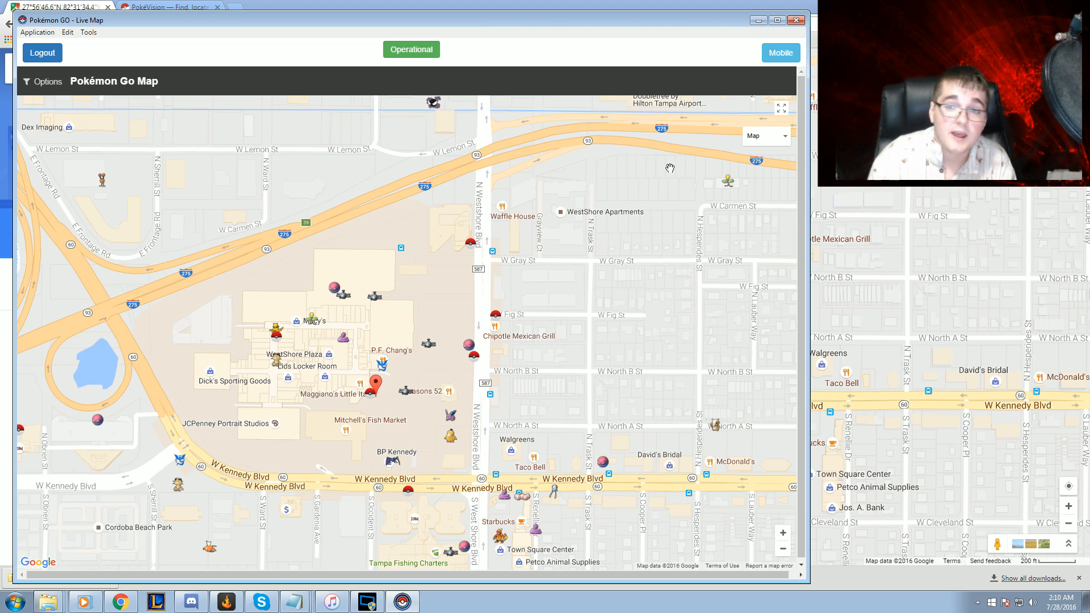
- Enable mobile access via Toggle Sharing so the QR code and ngrok URL appear
{"action": "left_click", "coordinate": [780, 52]}
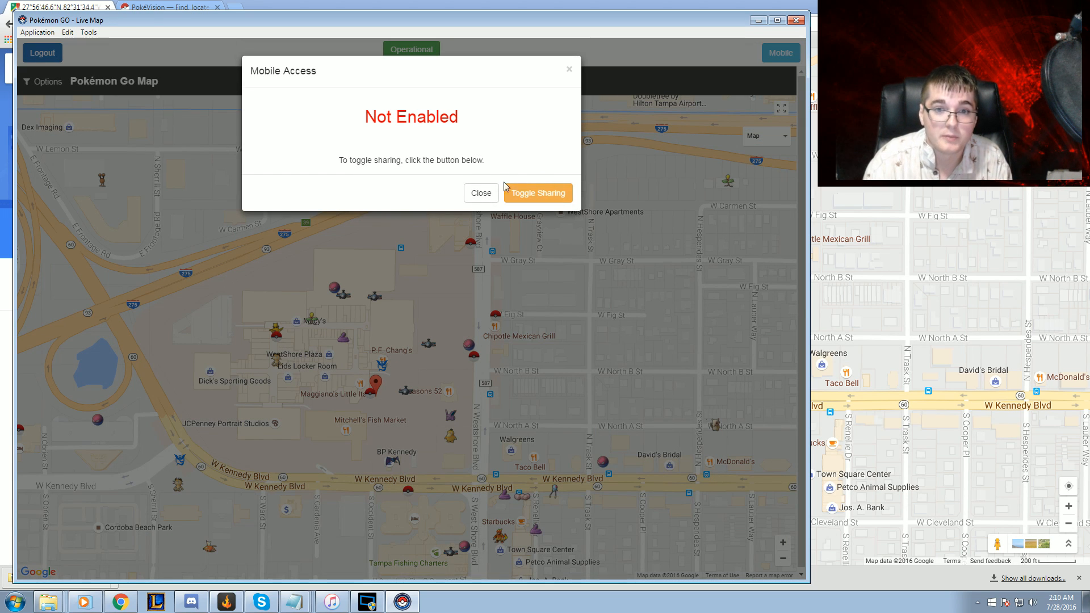
{"action": "left_click", "coordinate": [480, 193]}
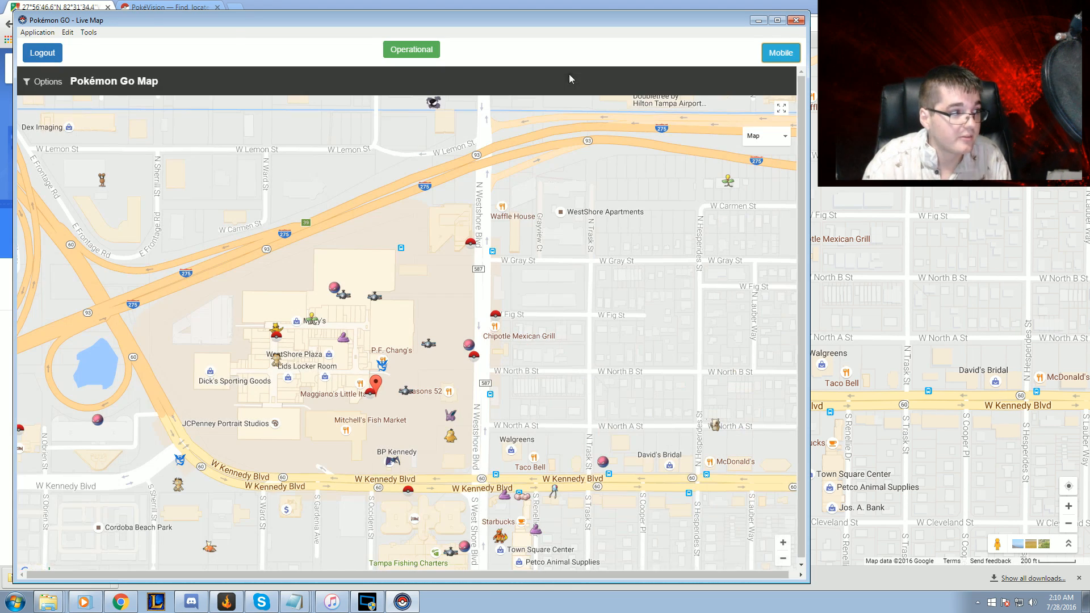
{"action": "left_click", "coordinate": [780, 52]}
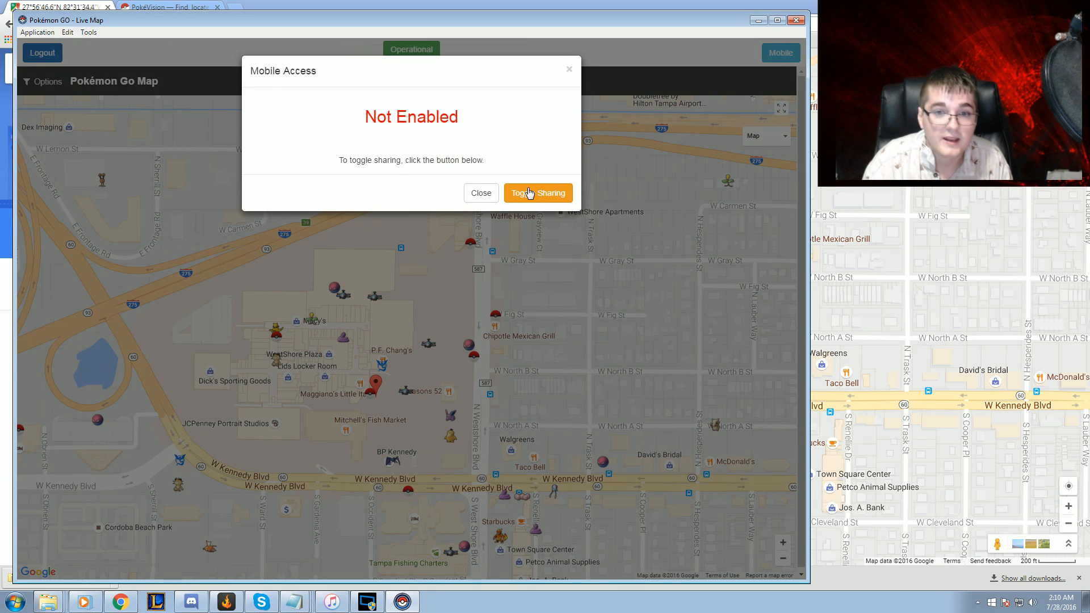
{"action": "left_click", "coordinate": [537, 193]}
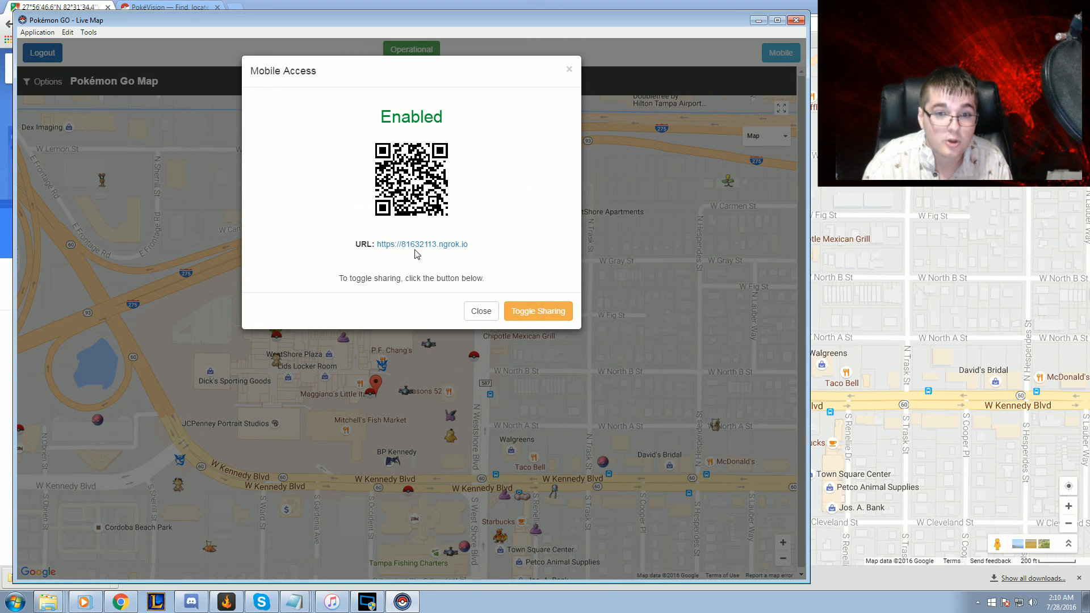
{"action": "mouse_move", "coordinate": [422, 244]}
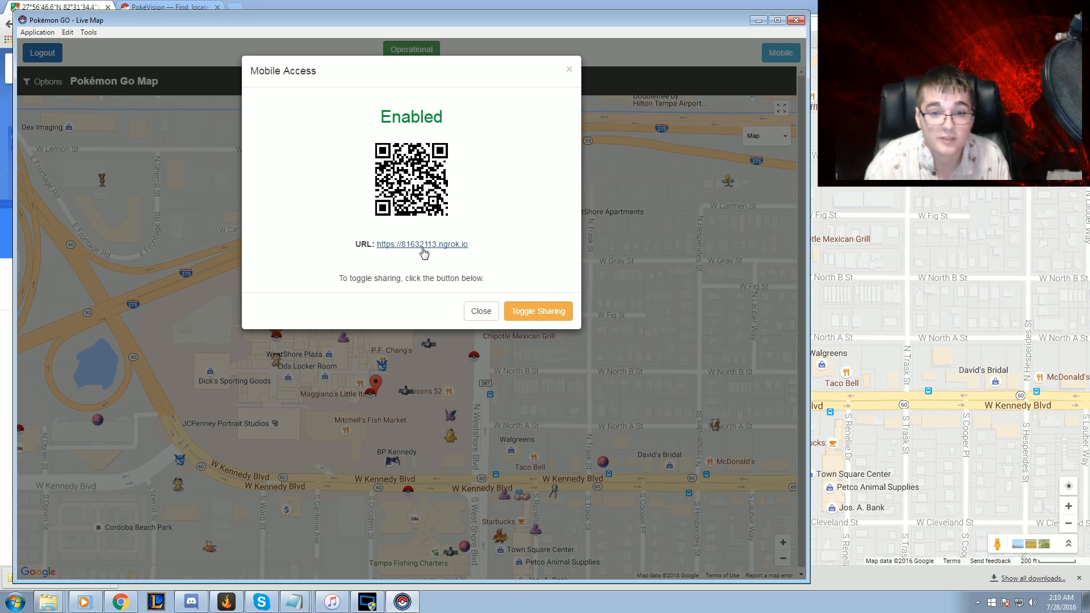
{"action": "mouse_move", "coordinate": [507, 311]}
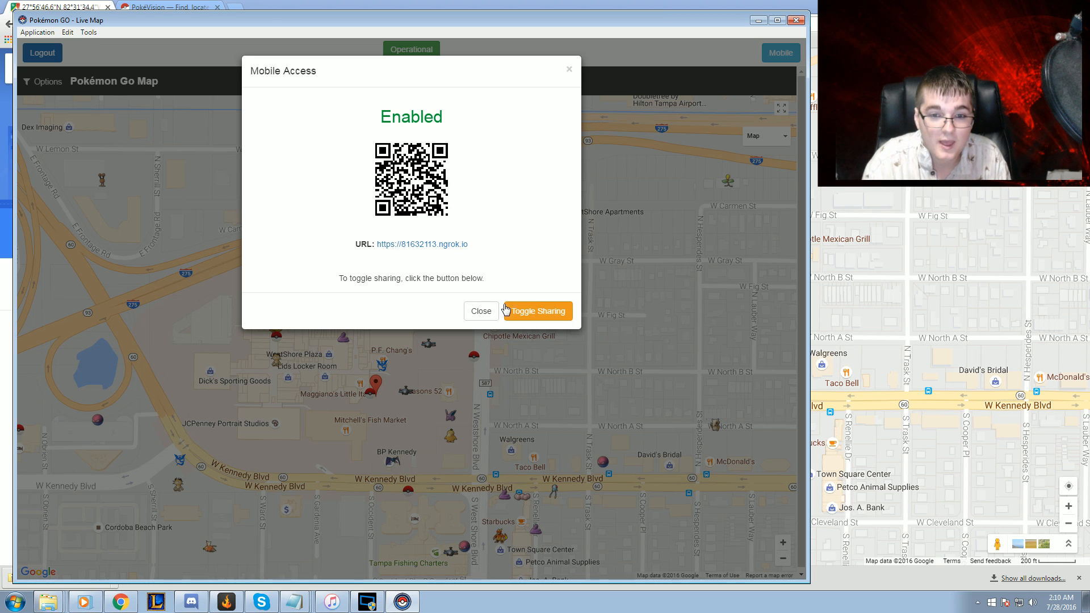
{"action": "mouse_move", "coordinate": [481, 311]}
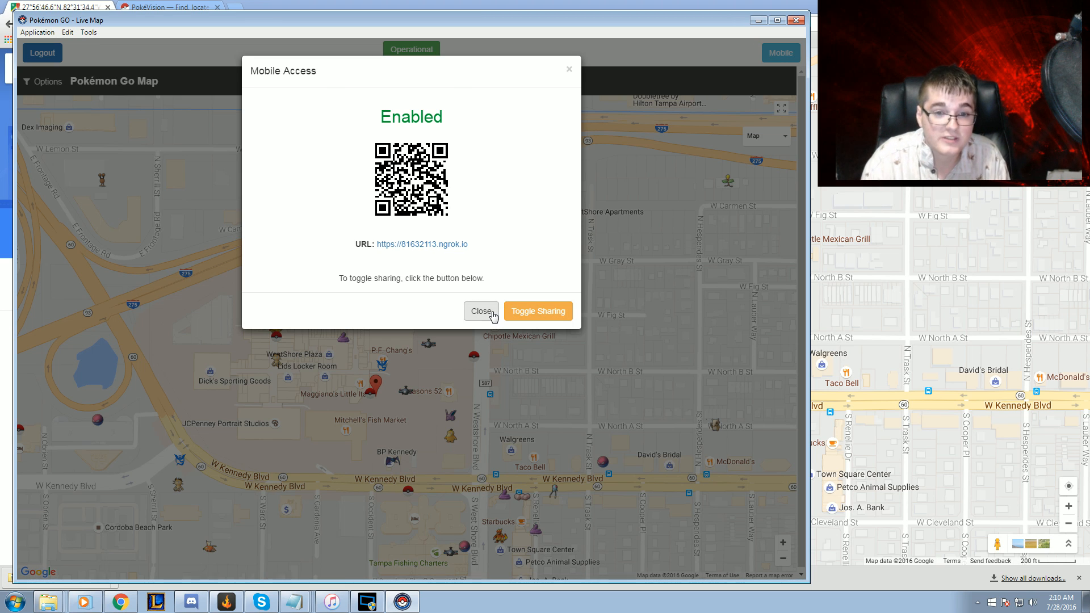
- Close the Mobile Access dialog to return to the map
{"action": "left_click", "coordinate": [481, 311]}
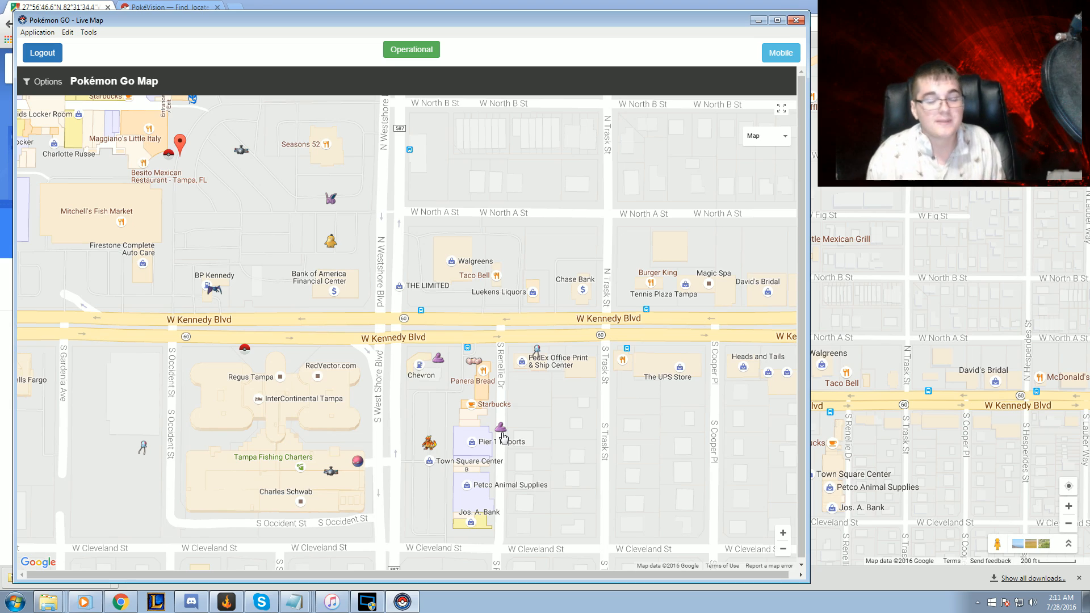
- Show PokéVision for the W Kennedy Blvd area, then minimize the Live Map to the desktop
{"action": "left_click", "coordinate": [170, 7]}
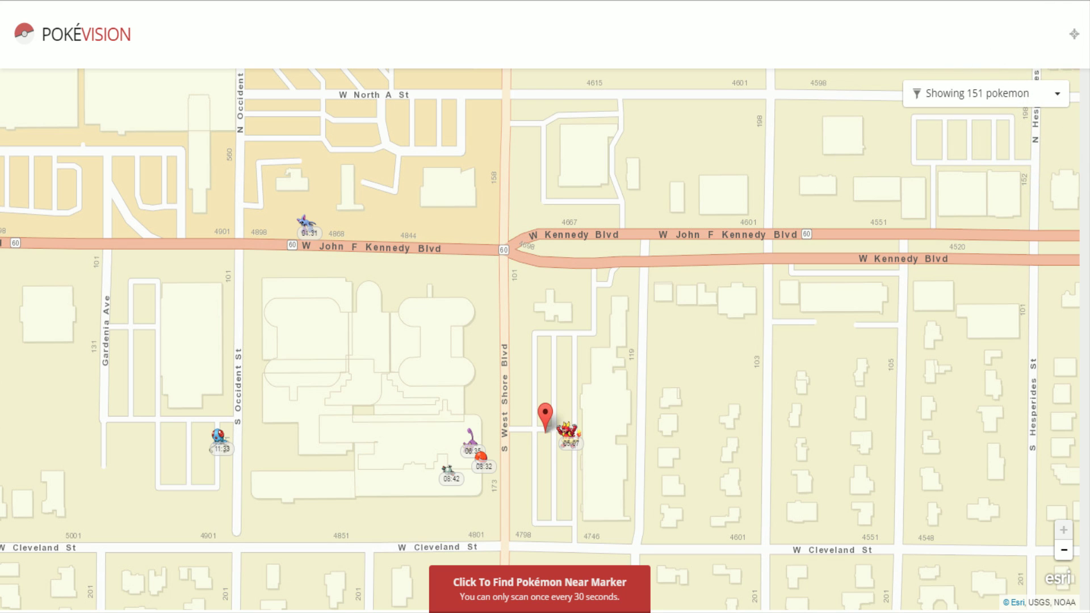
{"action": "mouse_move", "coordinate": [1073, 35]}
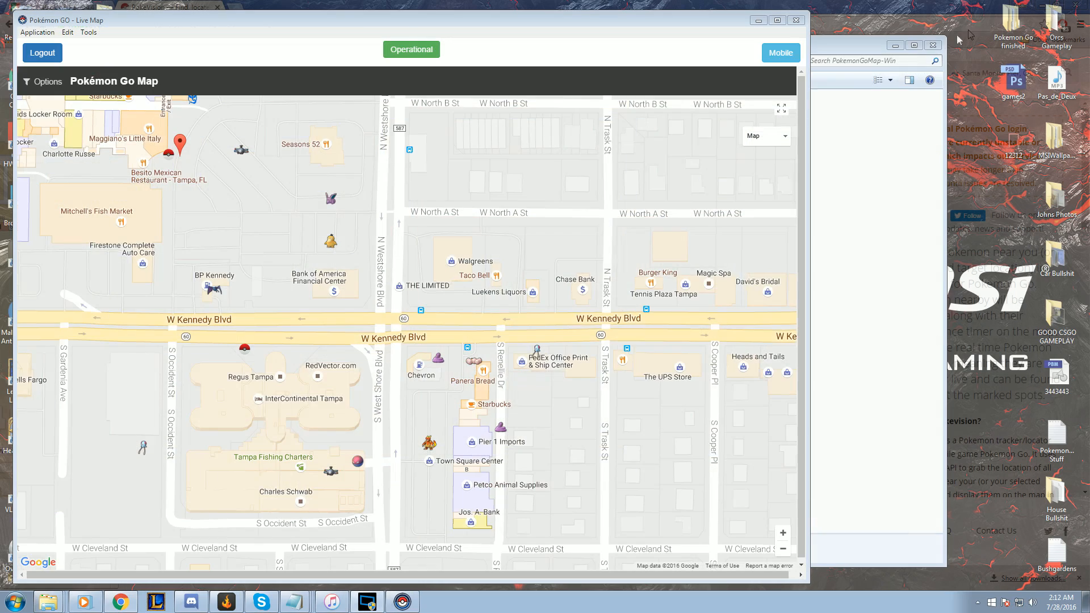
{"action": "left_click", "coordinate": [794, 19]}
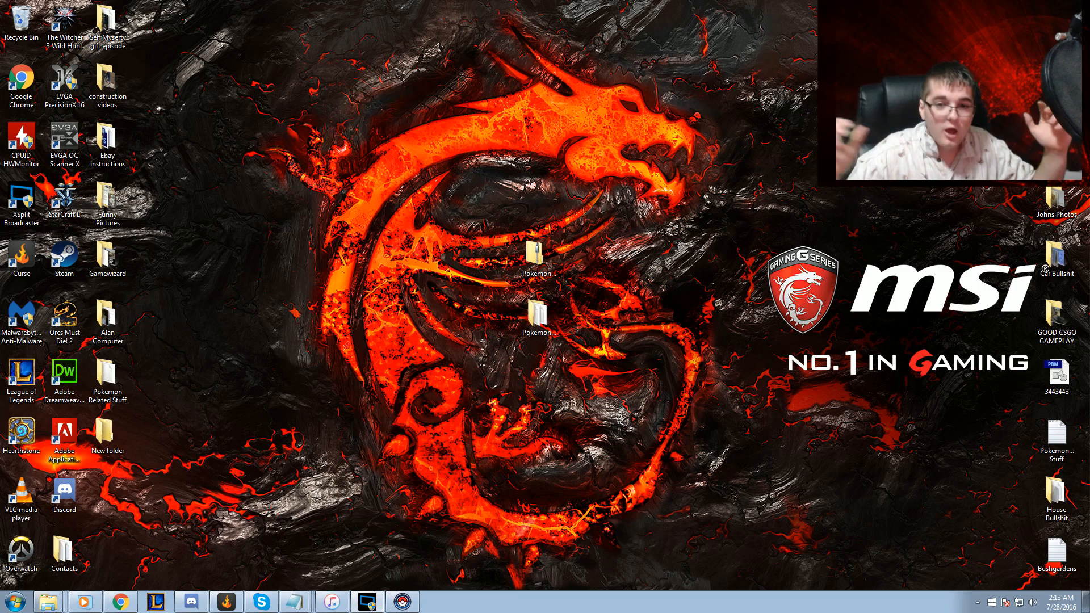